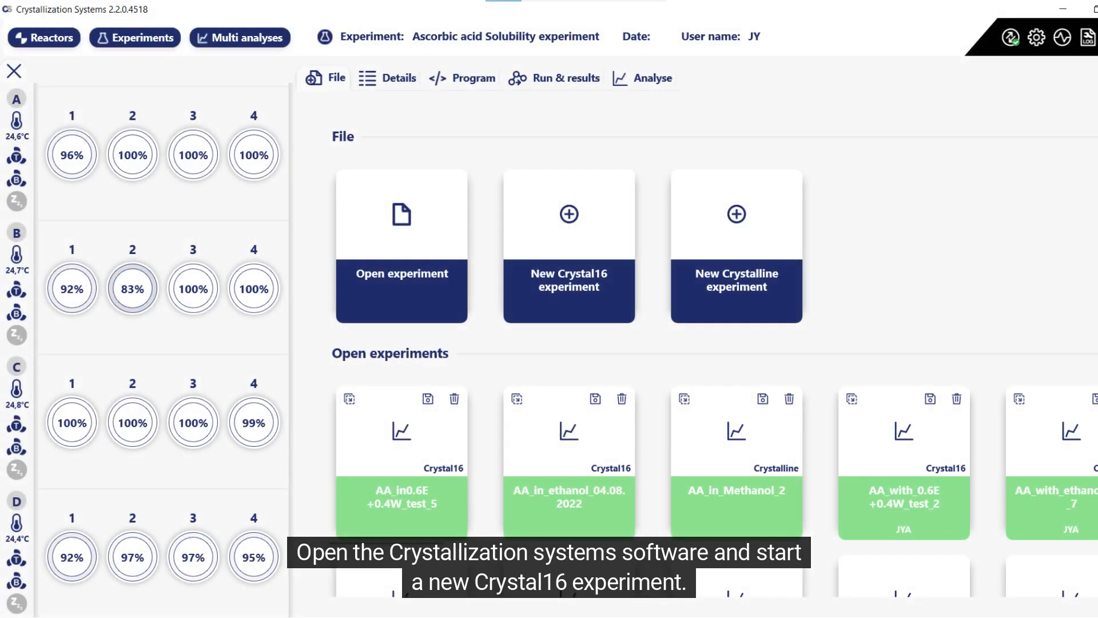
Create the Crystal16 experiment with name, user, description, Basic cap and water vials 512-712 mg/ml
{"action": "left_click", "coordinate": [569, 245]}
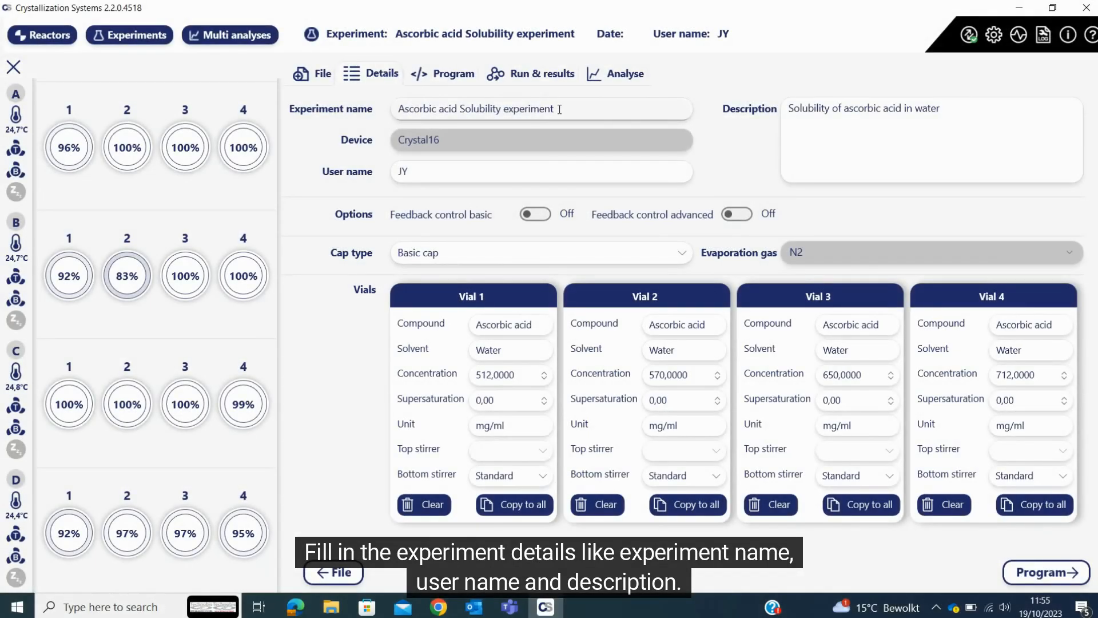
{"action": "left_click", "coordinate": [539, 108]}
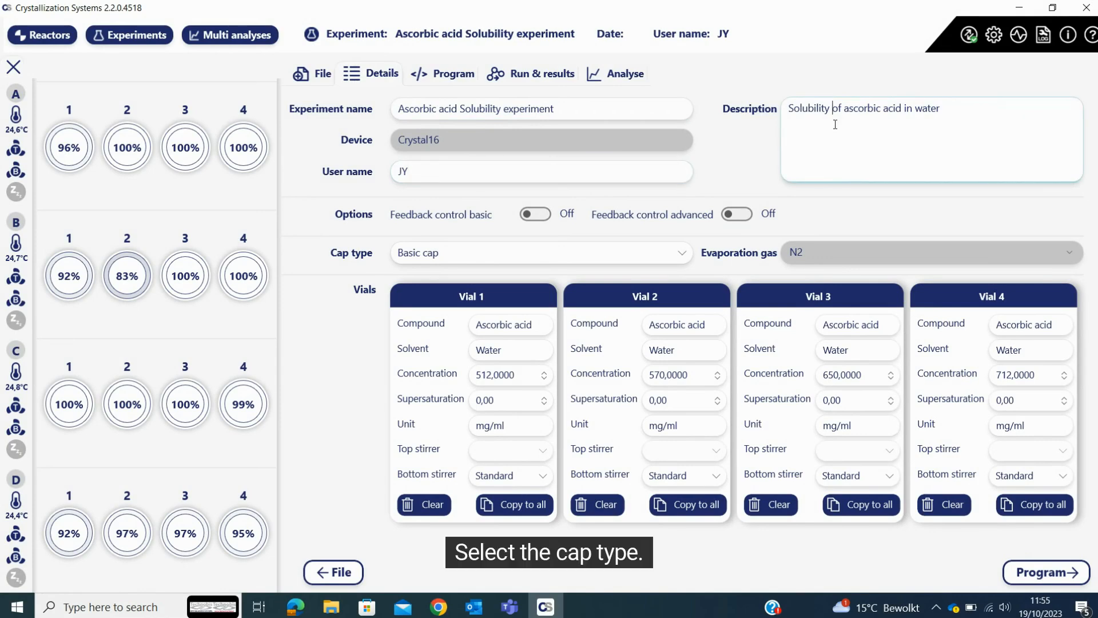
{"action": "left_click", "coordinate": [538, 251]}
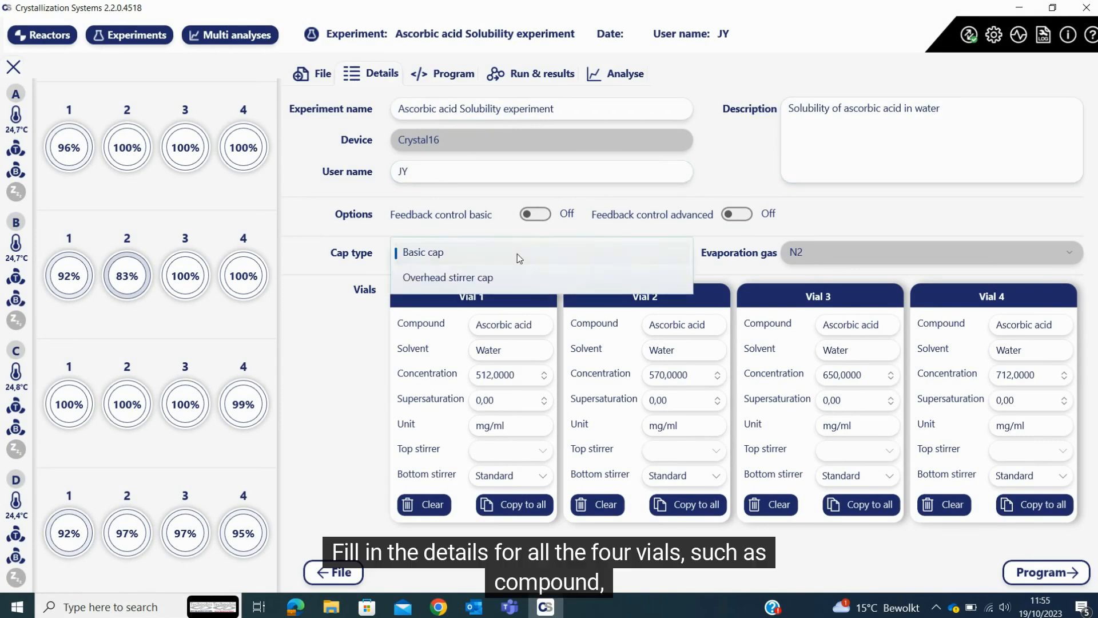
{"action": "left_click", "coordinate": [424, 253]}
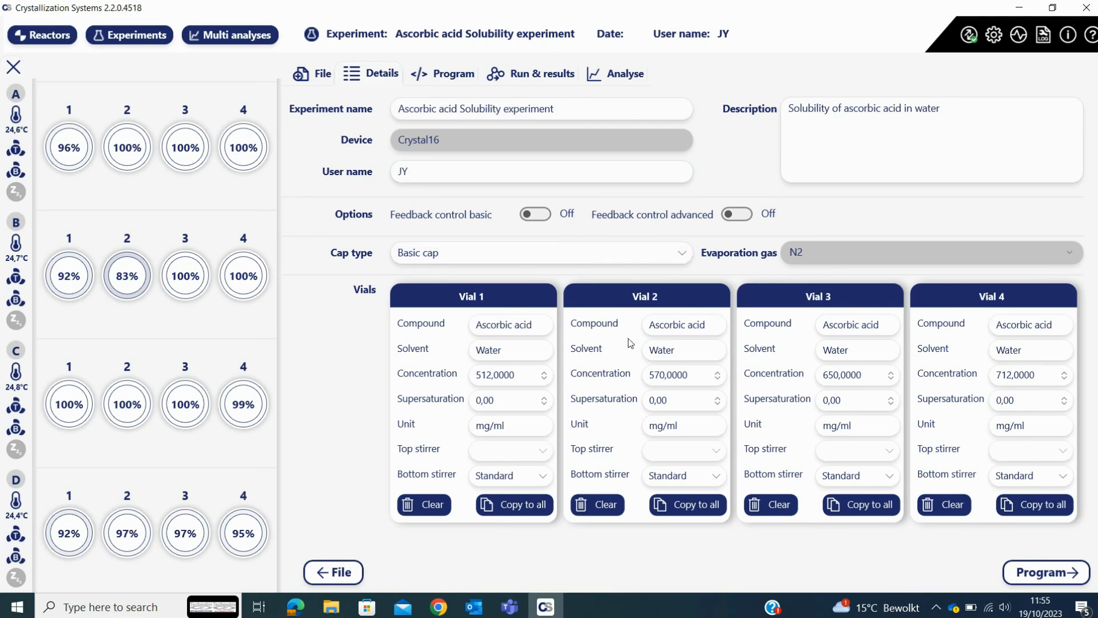
{"action": "left_click", "coordinate": [510, 350]}
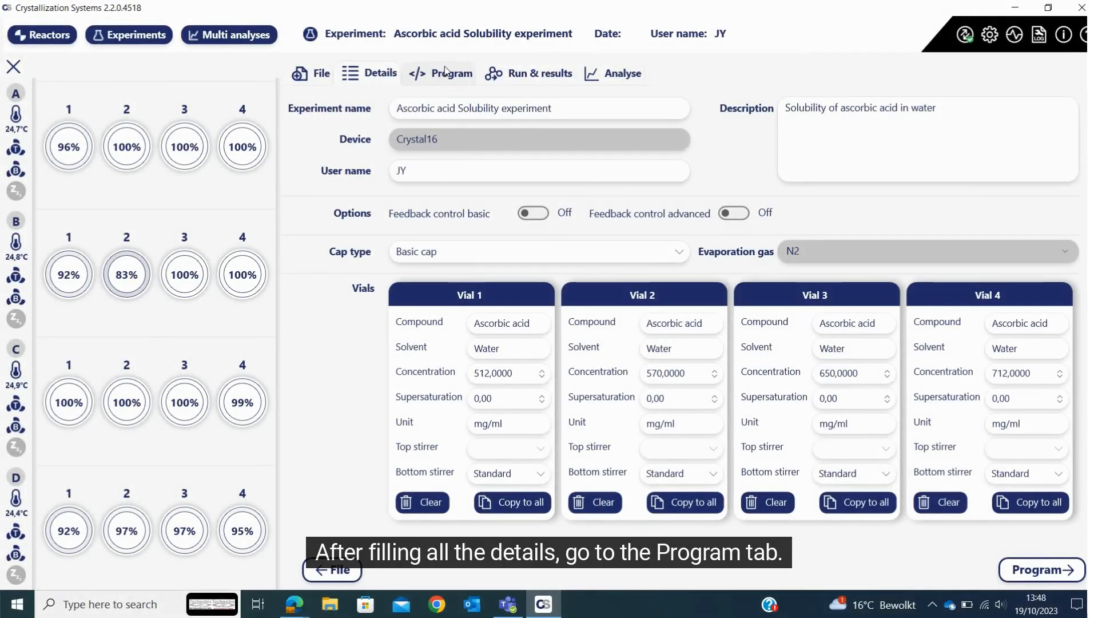
Add a linear ramp to 60 °C at 0.3 °C/min with 800 rpm bottom stirring
{"action": "left_click", "coordinate": [452, 73]}
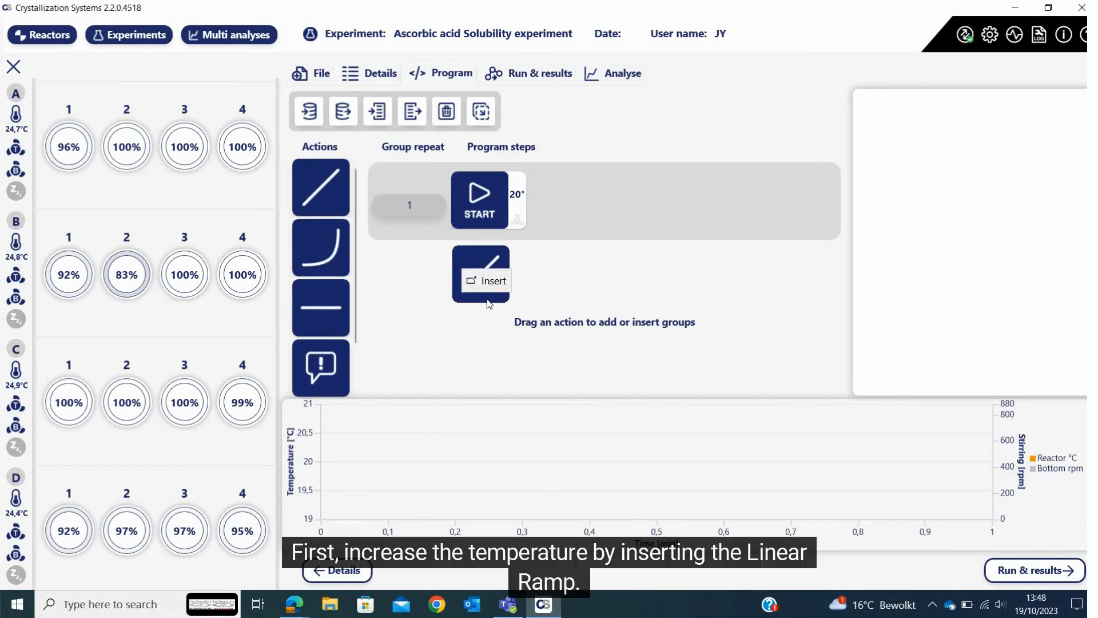
{"action": "left_click", "coordinate": [487, 275]}
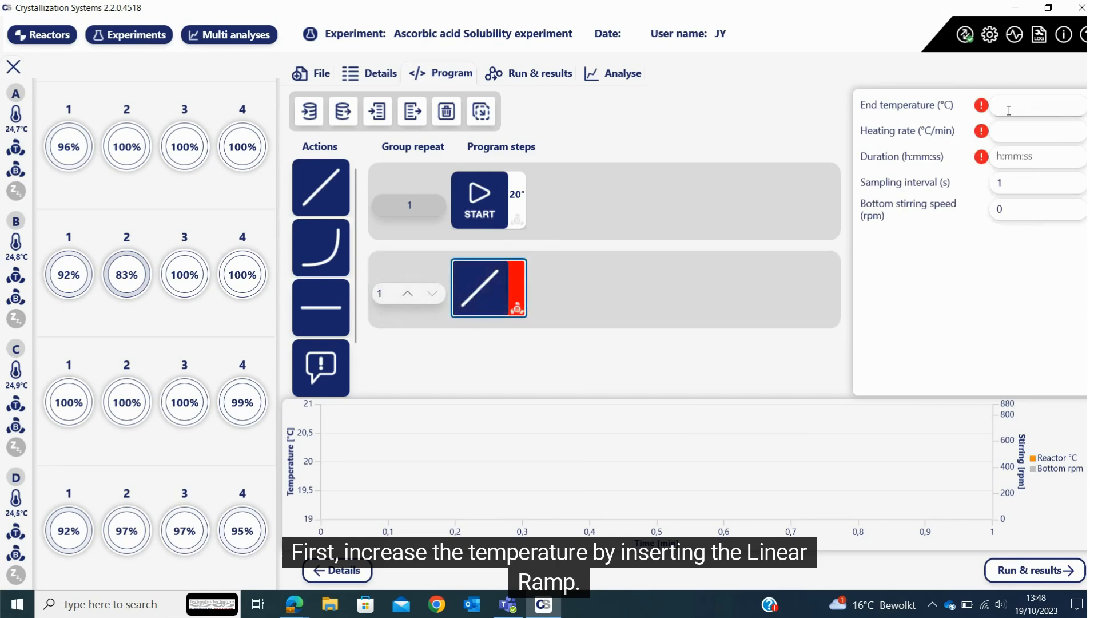
{"action": "type", "text": "60"}
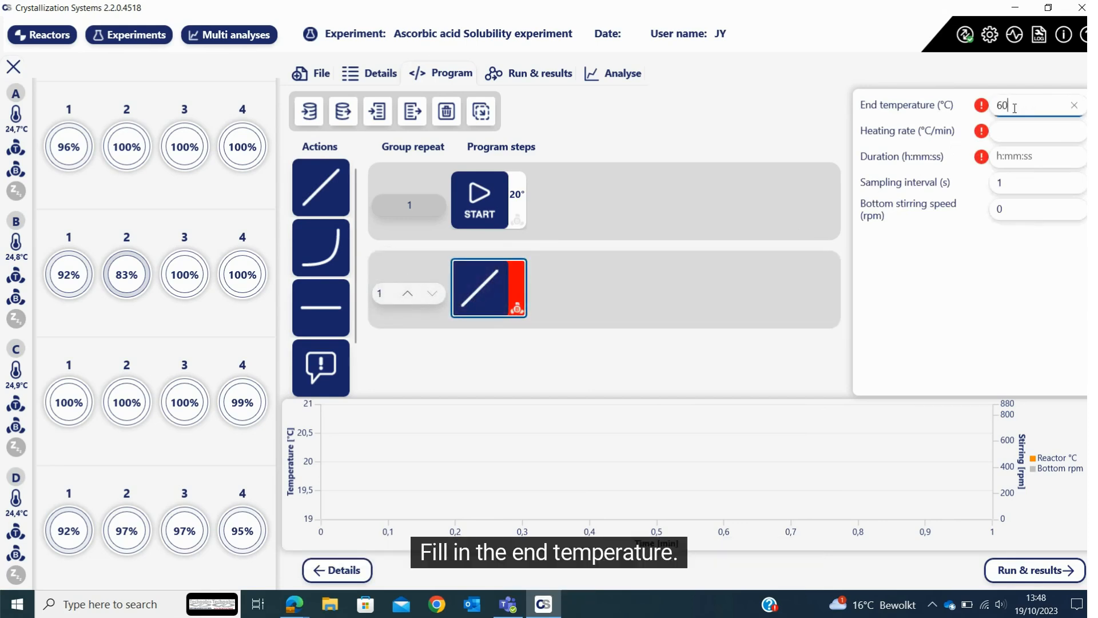
{"action": "left_click", "coordinate": [1030, 130]}
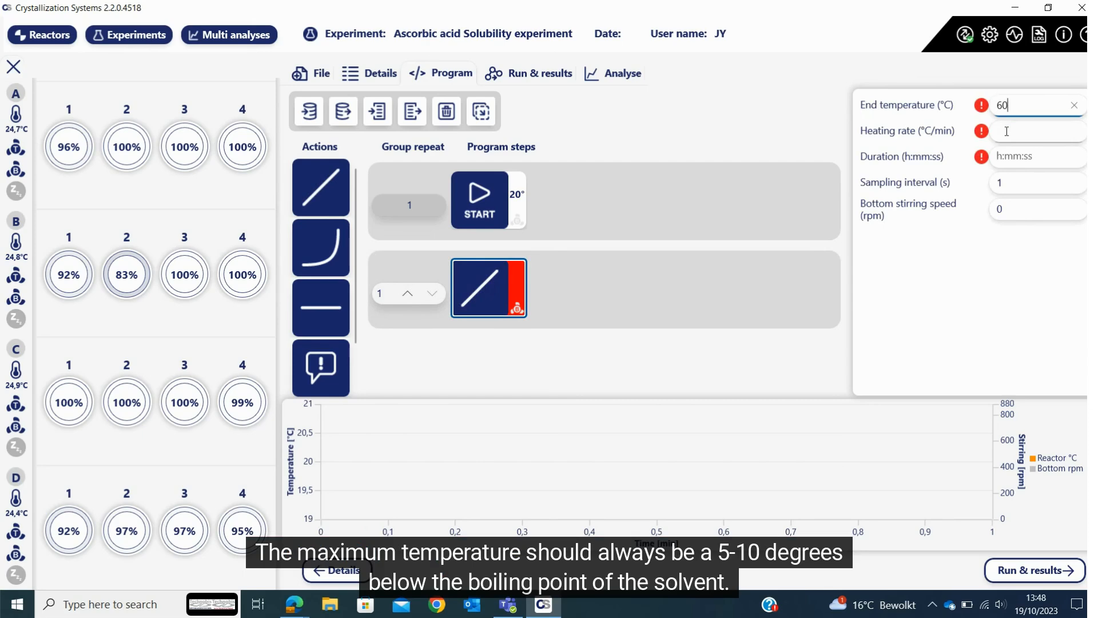
{"action": "type", "text": "0.3"}
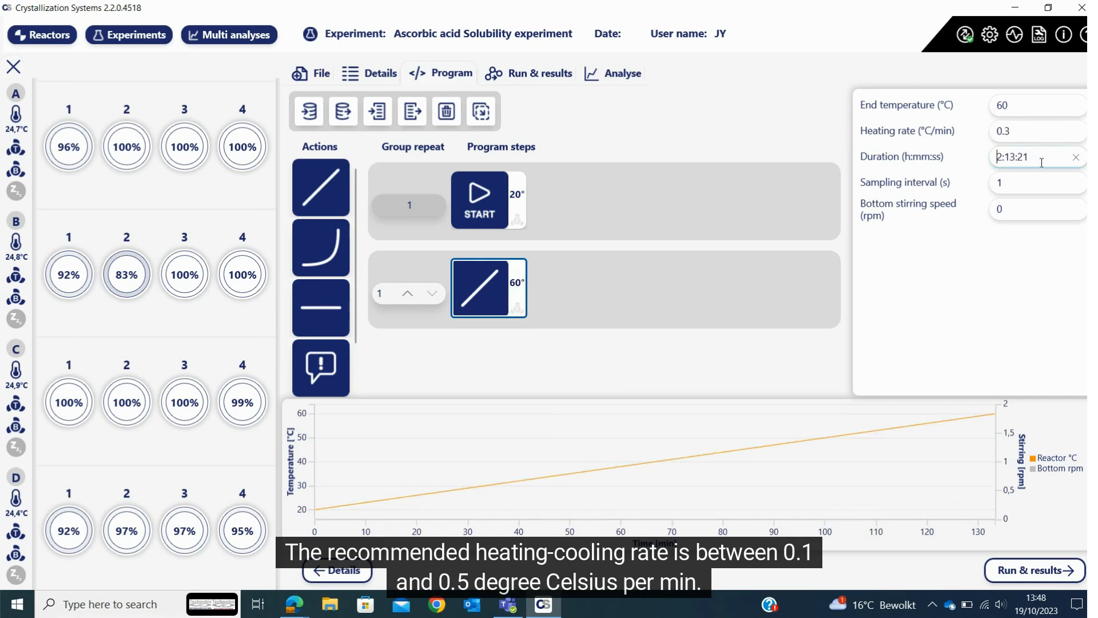
{"action": "left_click", "coordinate": [1037, 209]}
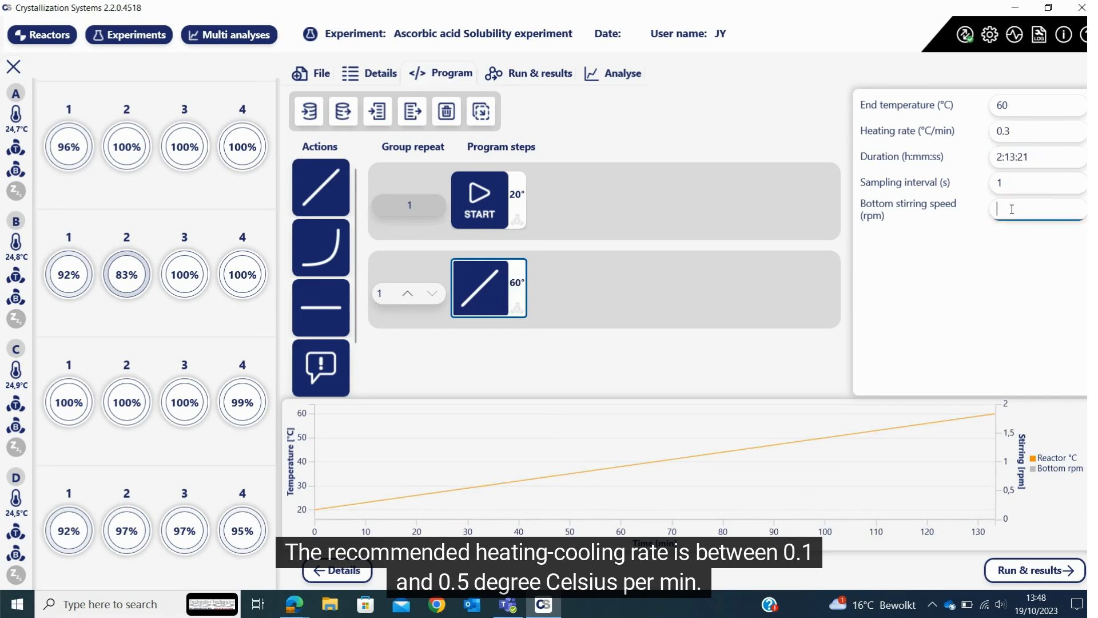
{"action": "type", "text": "800"}
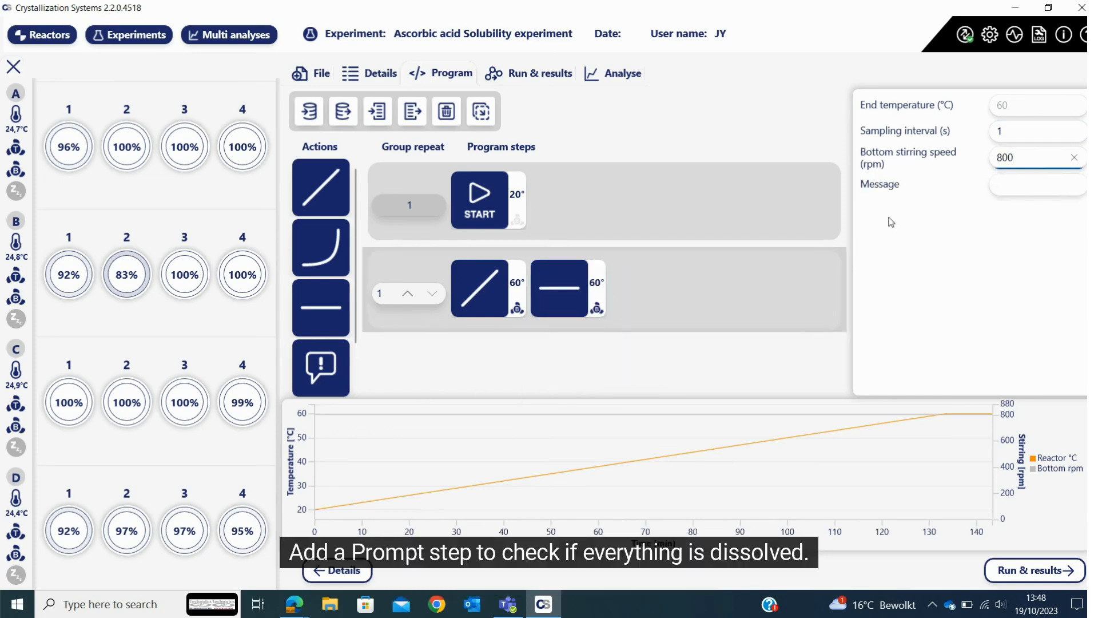
Add a hold and a 'check samples' prompt step after the ramp
{"action": "type", "text": "check samples"}
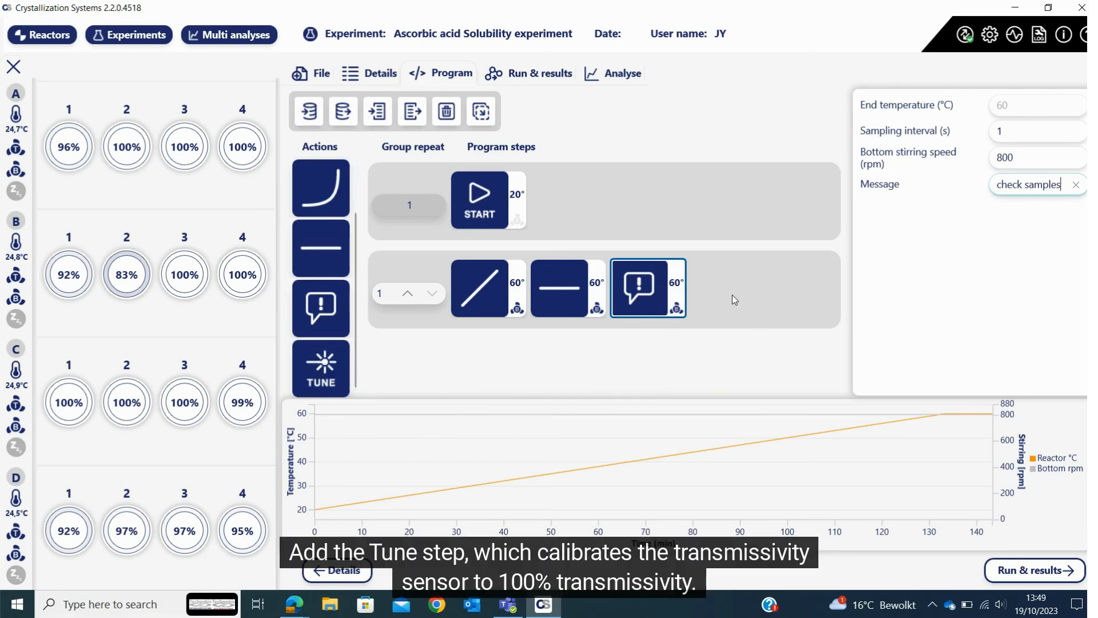
{"action": "left_click", "coordinate": [320, 367]}
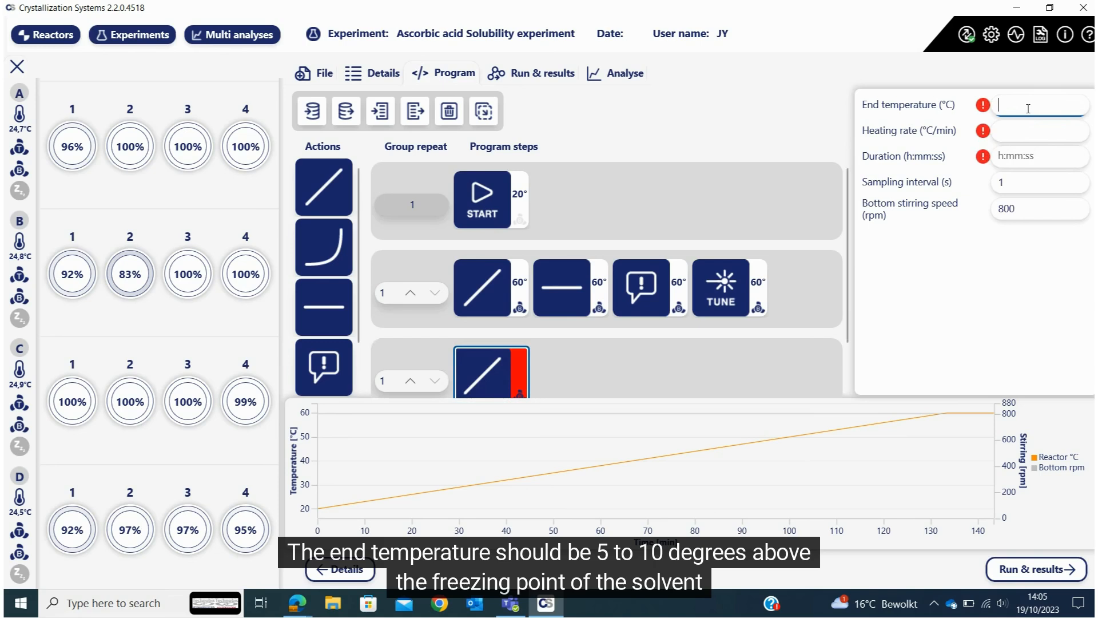
Add a ramp to 10 °C, hold, ramp back to 60 °C at 0.3 °C/min, hold, repeated 3 times
{"action": "type", "text": "10"}
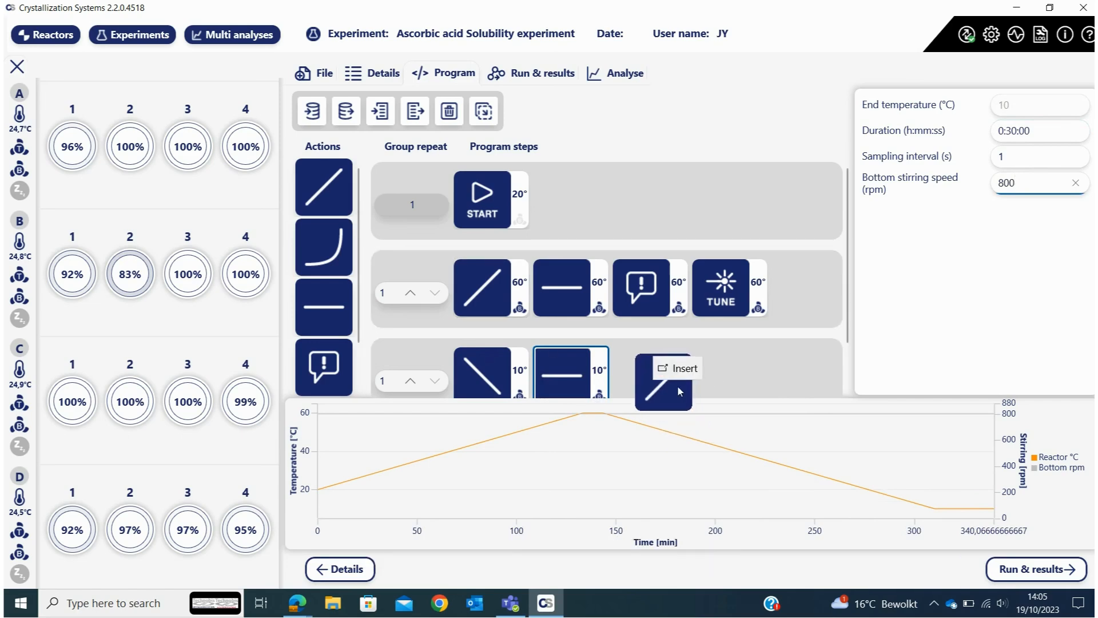
{"action": "left_click", "coordinate": [663, 390]}
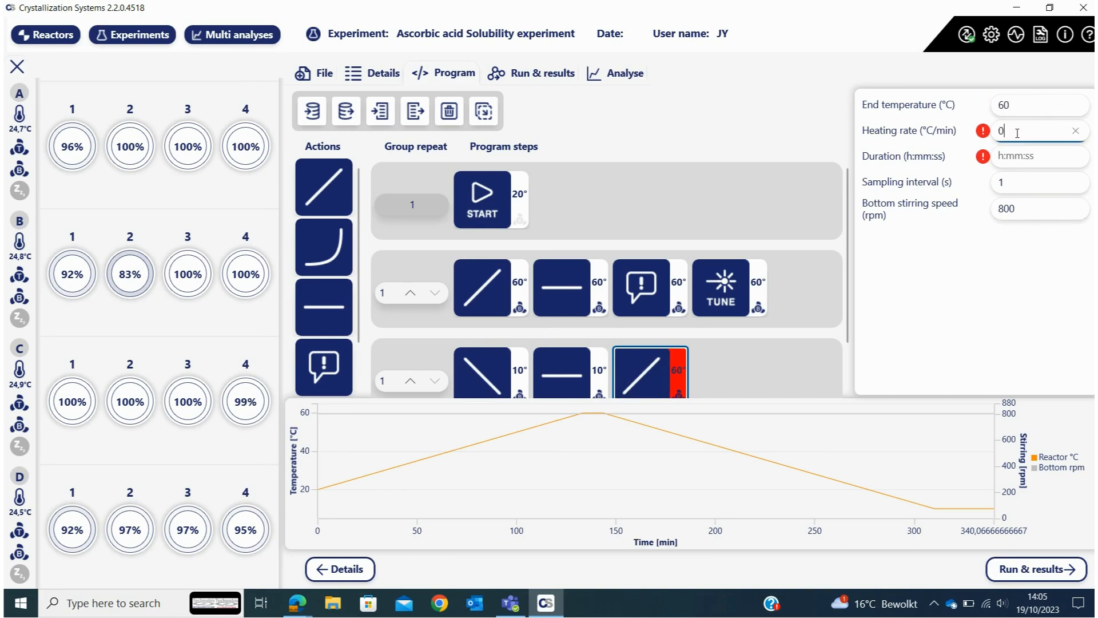
{"action": "type", "text": ".3"}
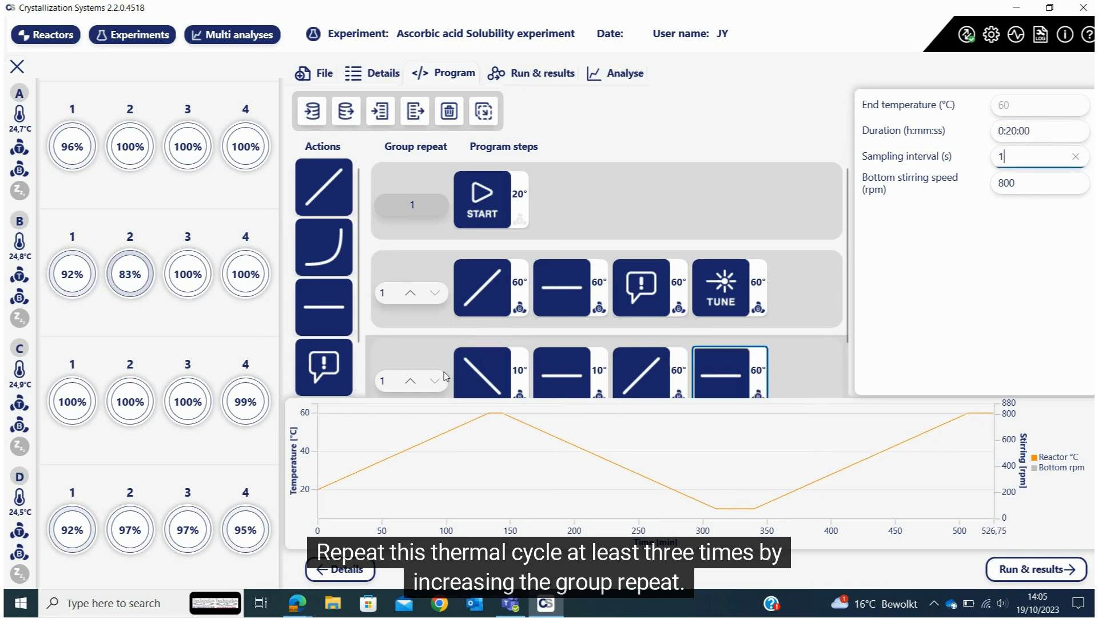
{"action": "left_click", "coordinate": [411, 381]}
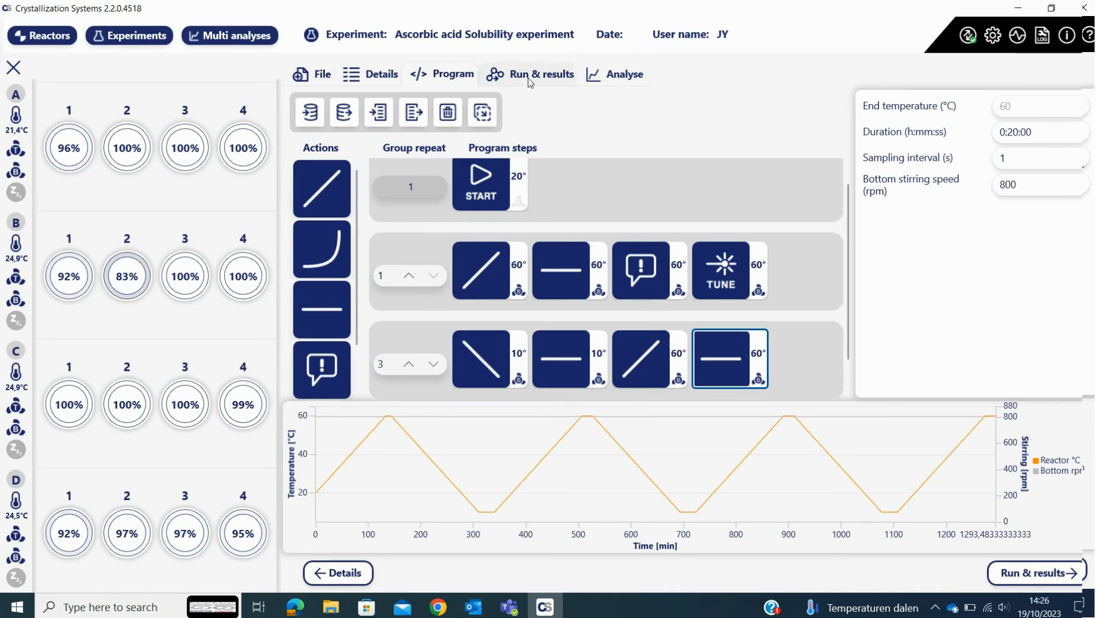
Run the program on Reactor A and show its temperature and transmissivity curves
{"action": "left_click", "coordinate": [543, 74]}
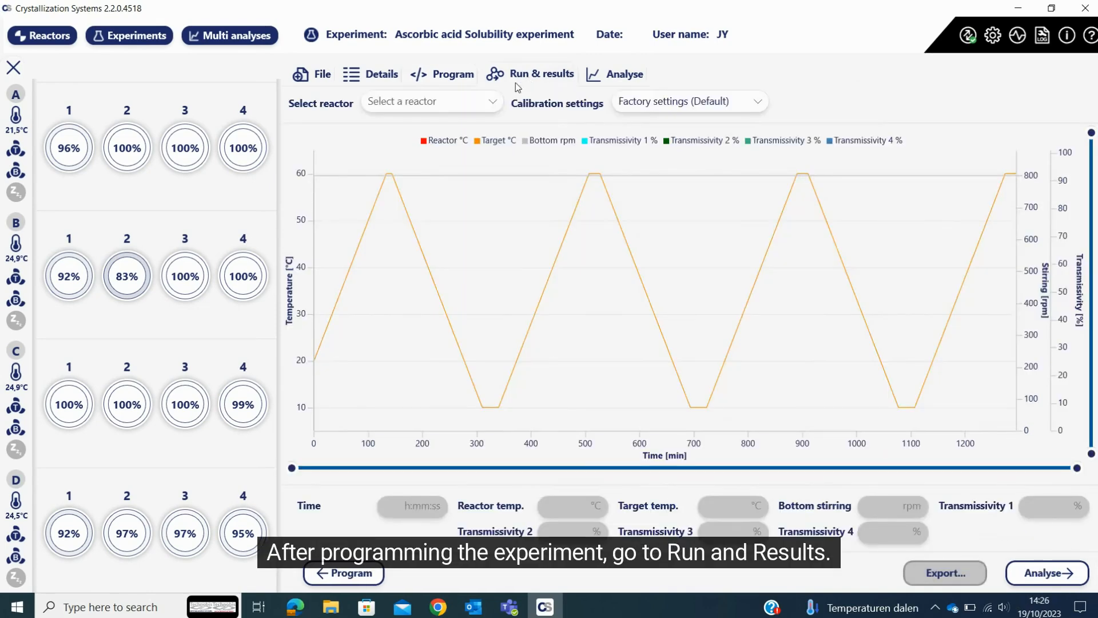
{"action": "left_click", "coordinate": [430, 101]}
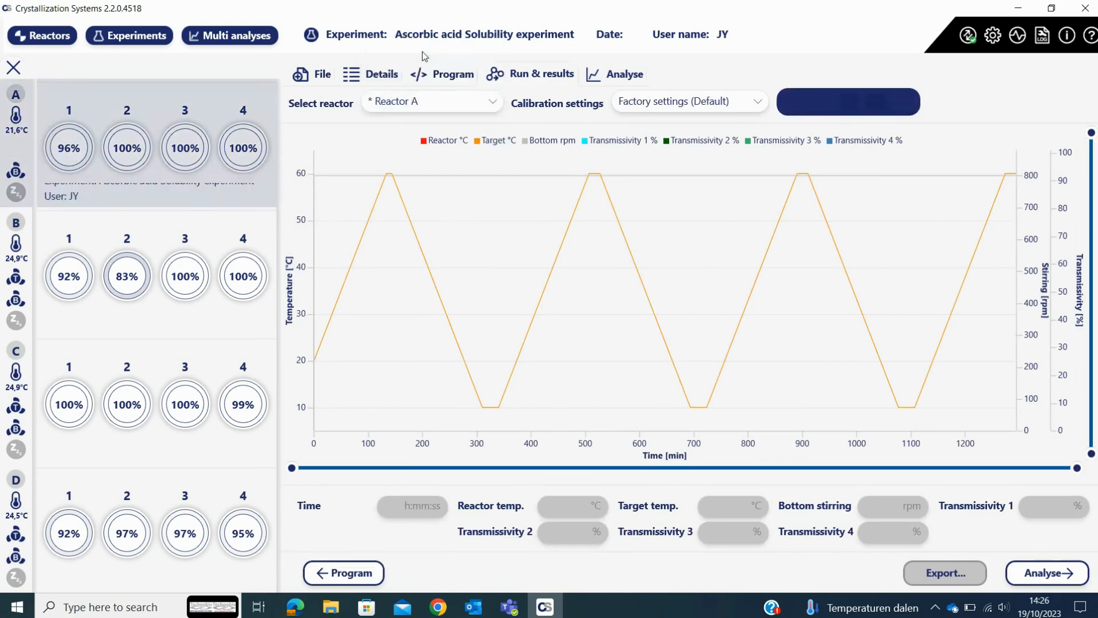
{"action": "mouse_move", "coordinate": [792, 102]}
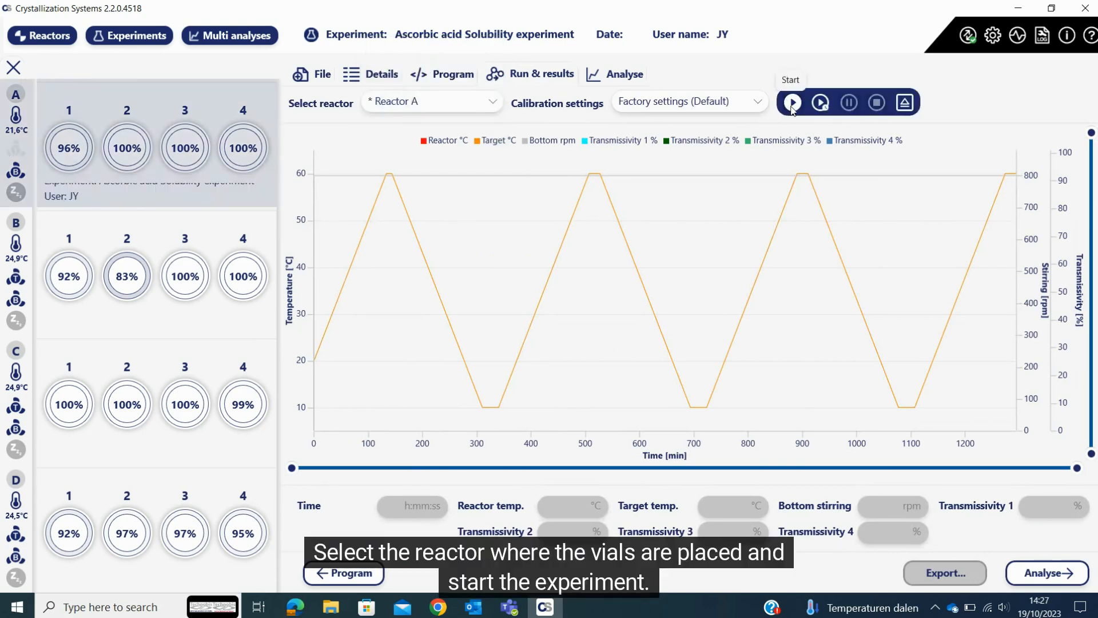
{"action": "left_click", "coordinate": [792, 102]}
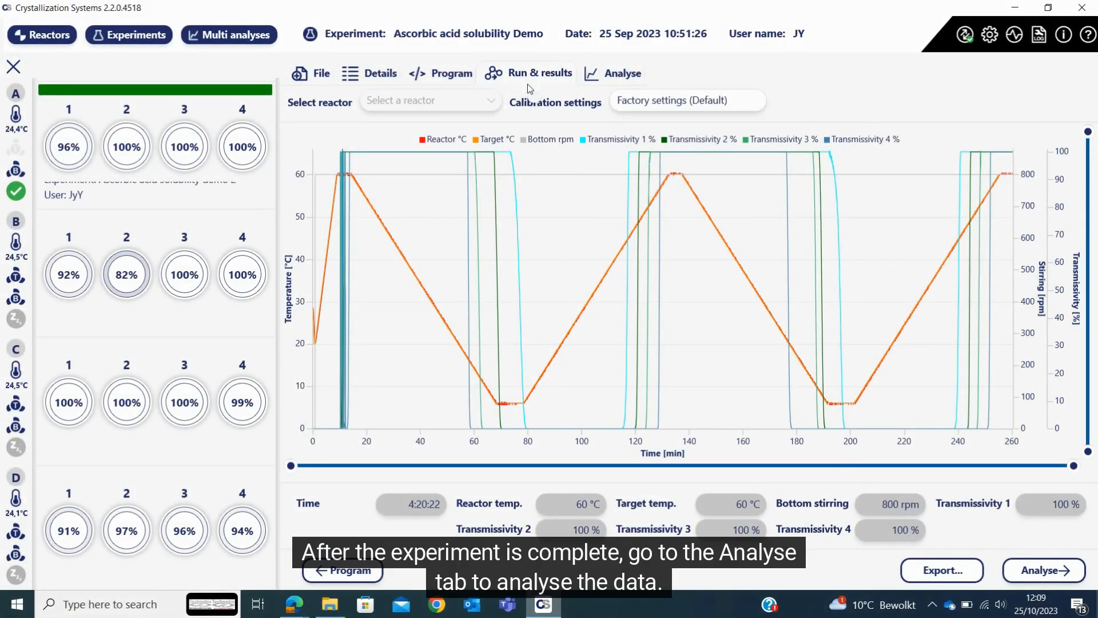
Show vial 1's analysis and the transition point detection settings
{"action": "left_click", "coordinate": [622, 73]}
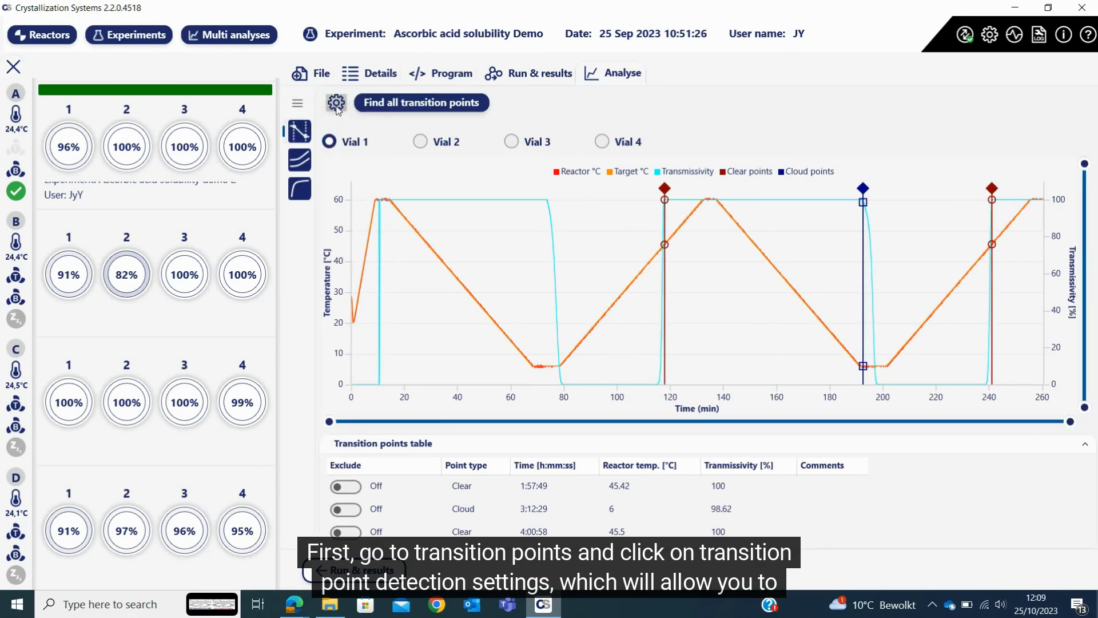
{"action": "left_click", "coordinate": [337, 103]}
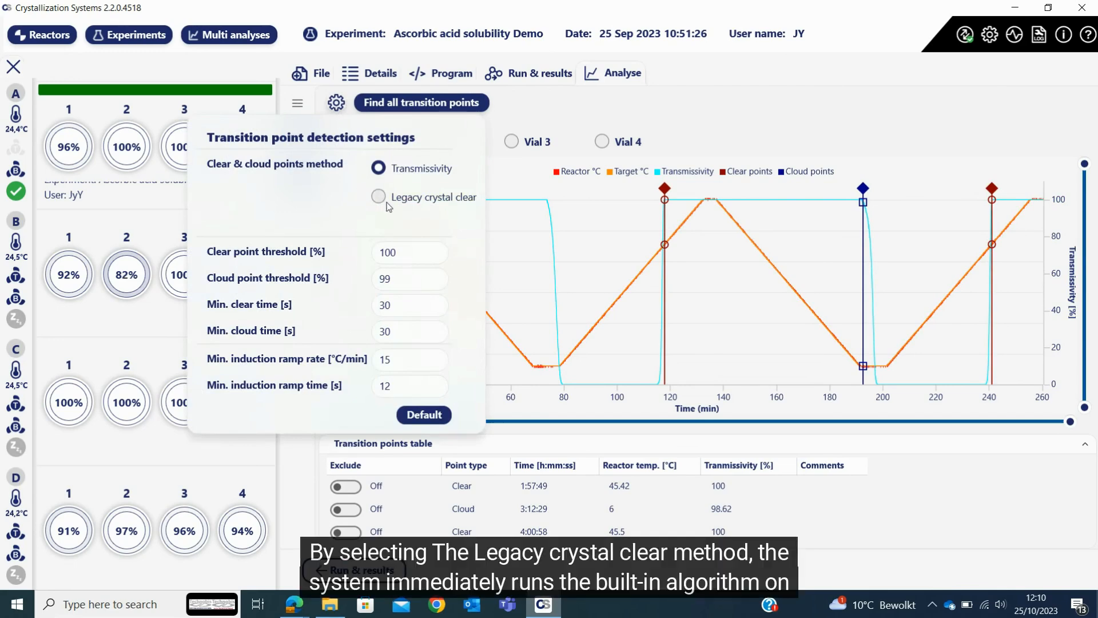
Try Legacy crystal clear, then return detection to Transmissivity with 100%/99% thresholds and 30 s minimum times
{"action": "left_click", "coordinate": [379, 198]}
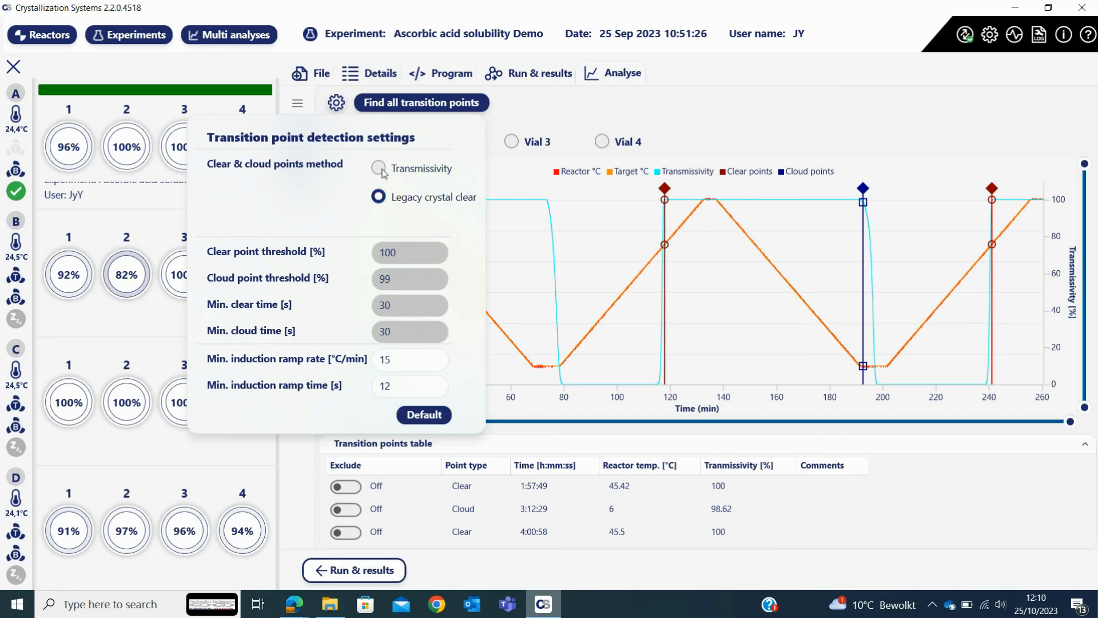
{"action": "left_click", "coordinate": [379, 168]}
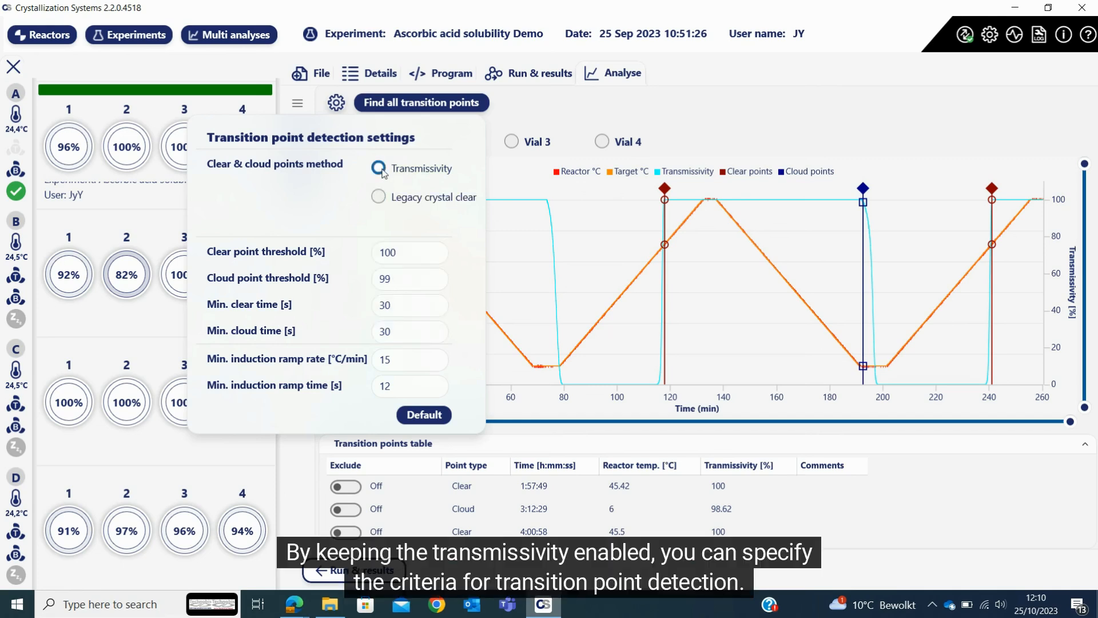
{"action": "left_click", "coordinate": [379, 168]}
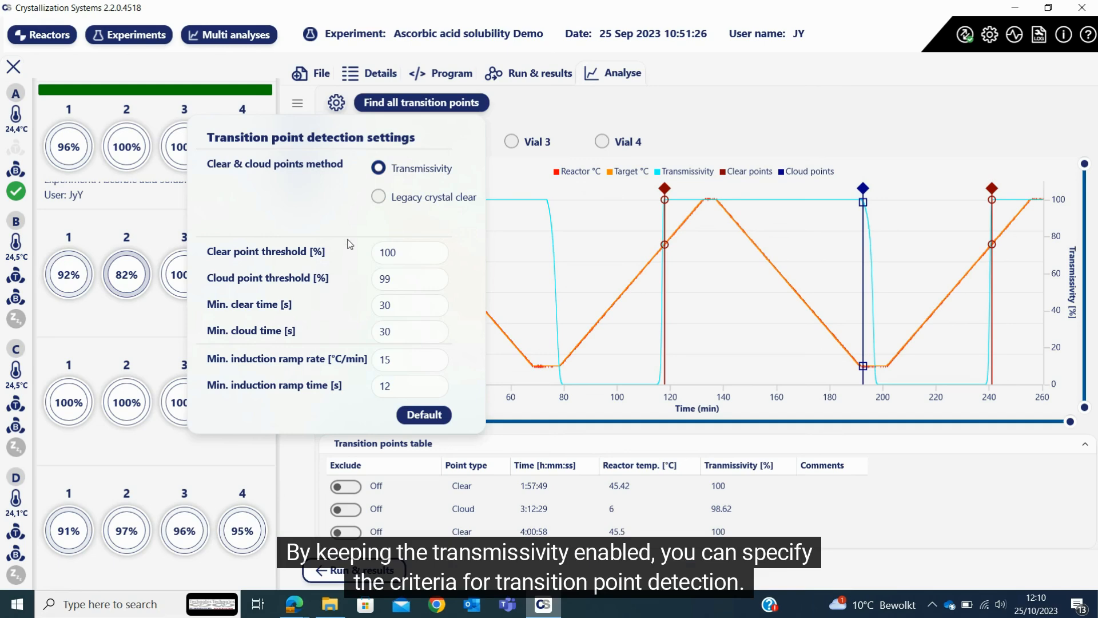
{"action": "left_click", "coordinate": [410, 253]}
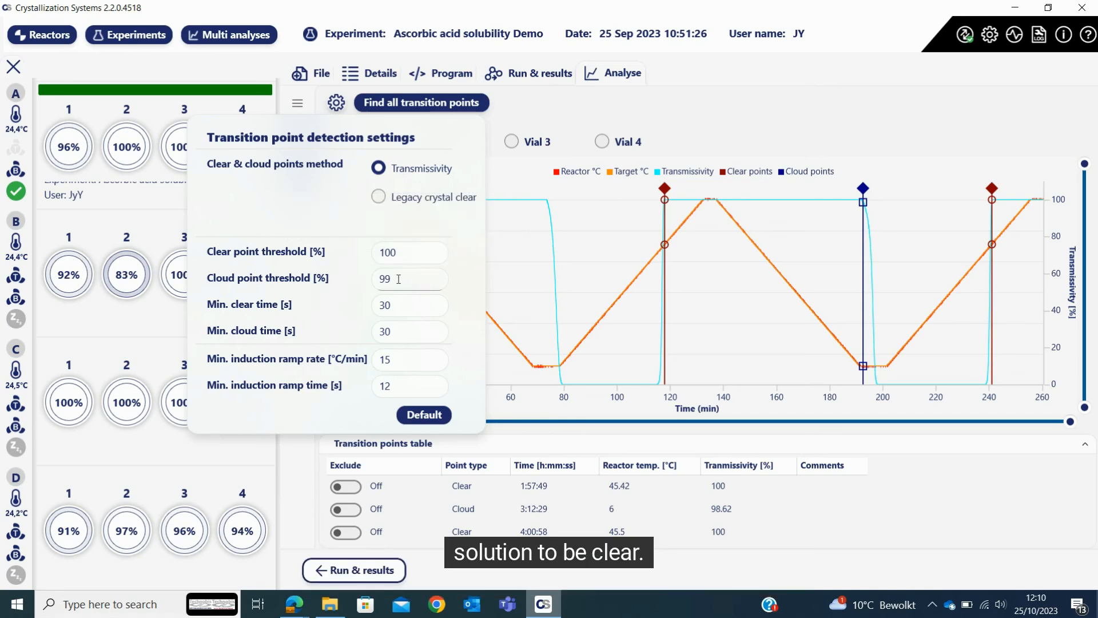
{"action": "mouse_move", "coordinate": [398, 279]}
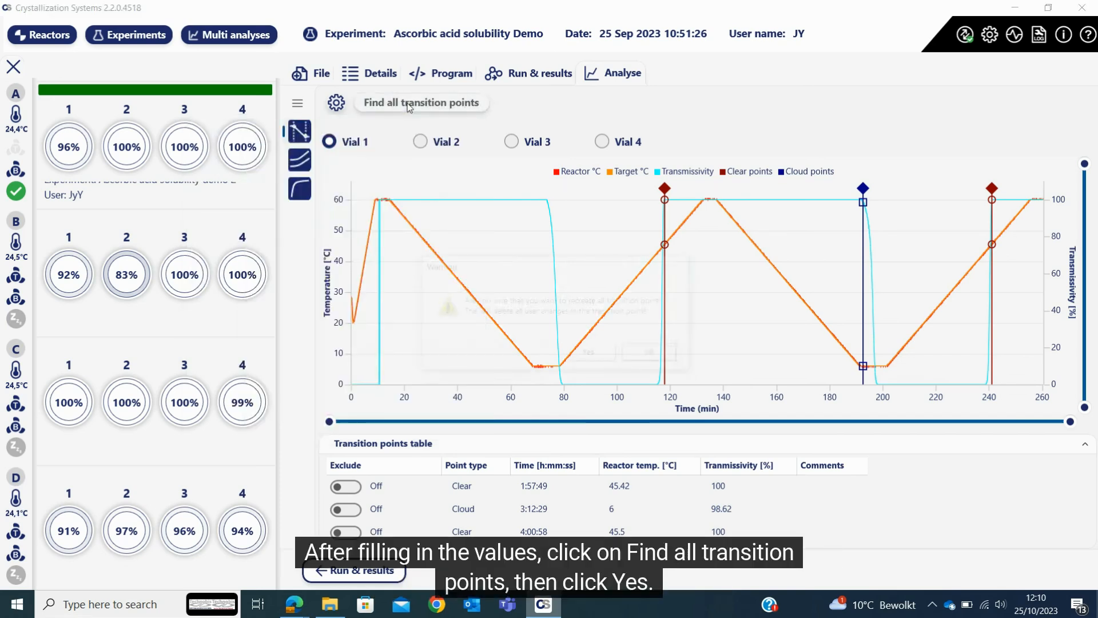
Recreate all transition points, confirming the warning, adding the 0:10:43 clear and 1:13:46 cloud points
{"action": "left_click", "coordinate": [421, 102]}
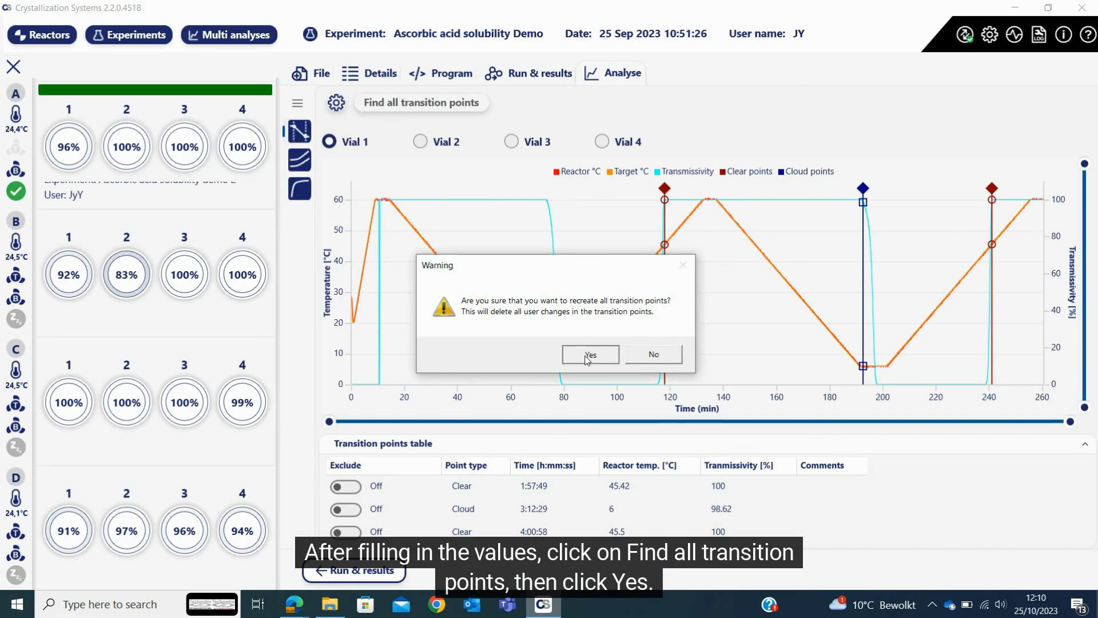
{"action": "left_click", "coordinate": [590, 354]}
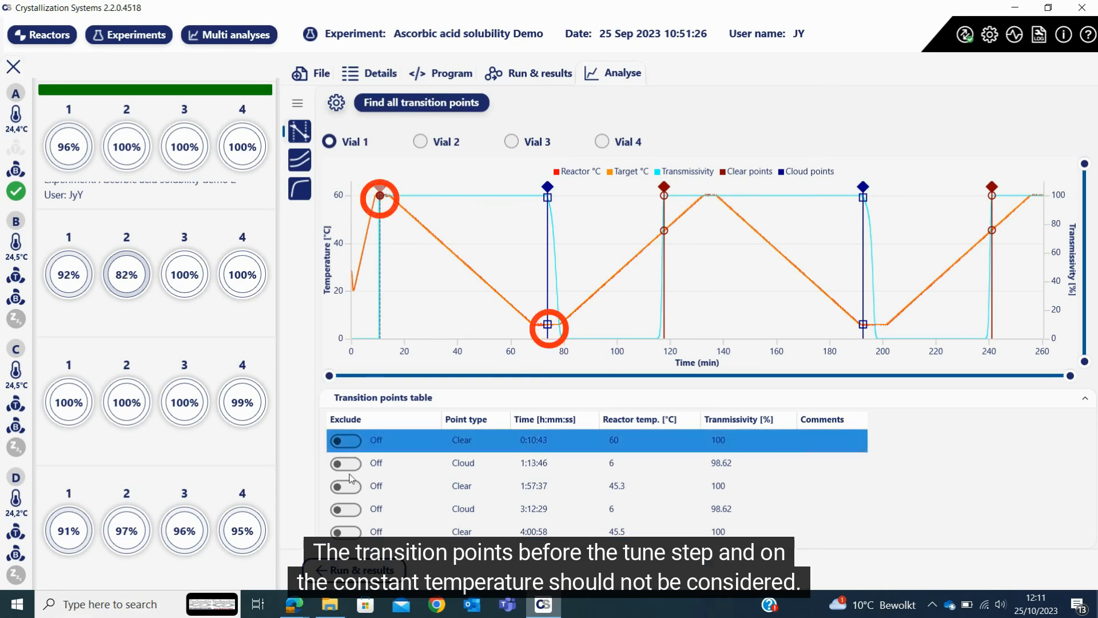
Exclude vial 1's early clear and cloud points, zoom past 80 minutes and view another vial's points
{"action": "left_click", "coordinate": [344, 439]}
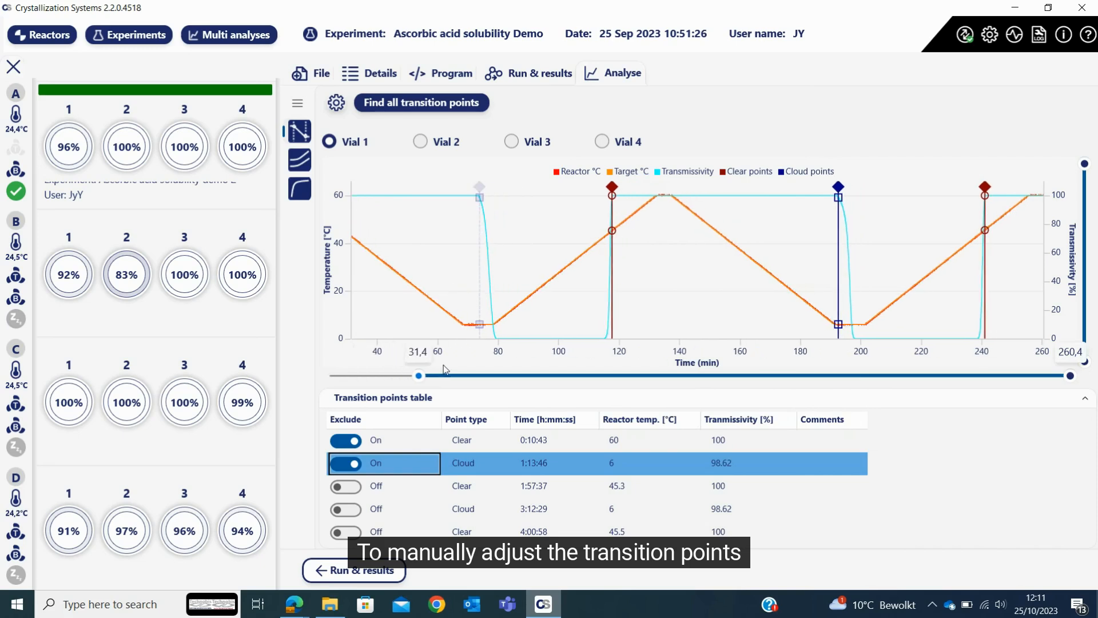
{"action": "left_click_drag", "start_coordinate": [419, 375], "coordinate": [542, 375]}
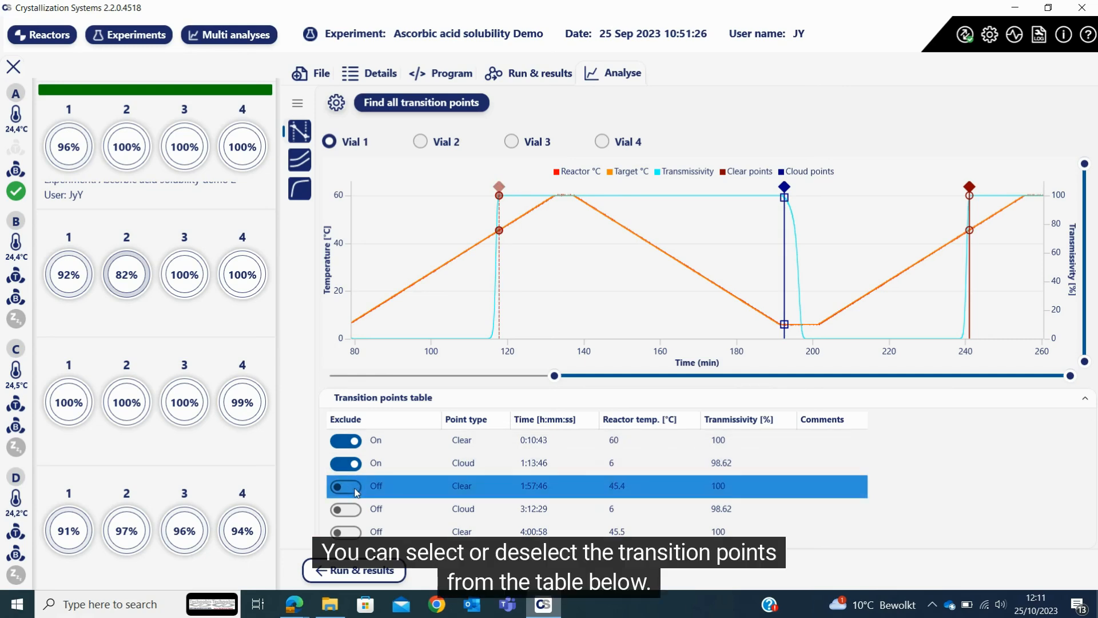
{"action": "left_click", "coordinate": [345, 487]}
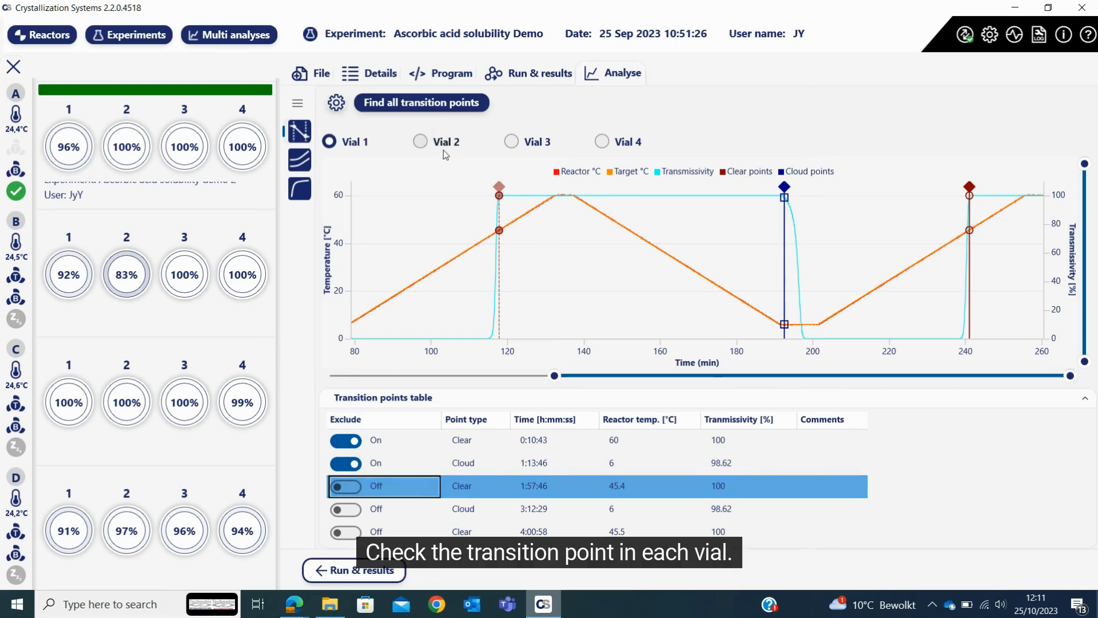
{"action": "left_click", "coordinate": [510, 142]}
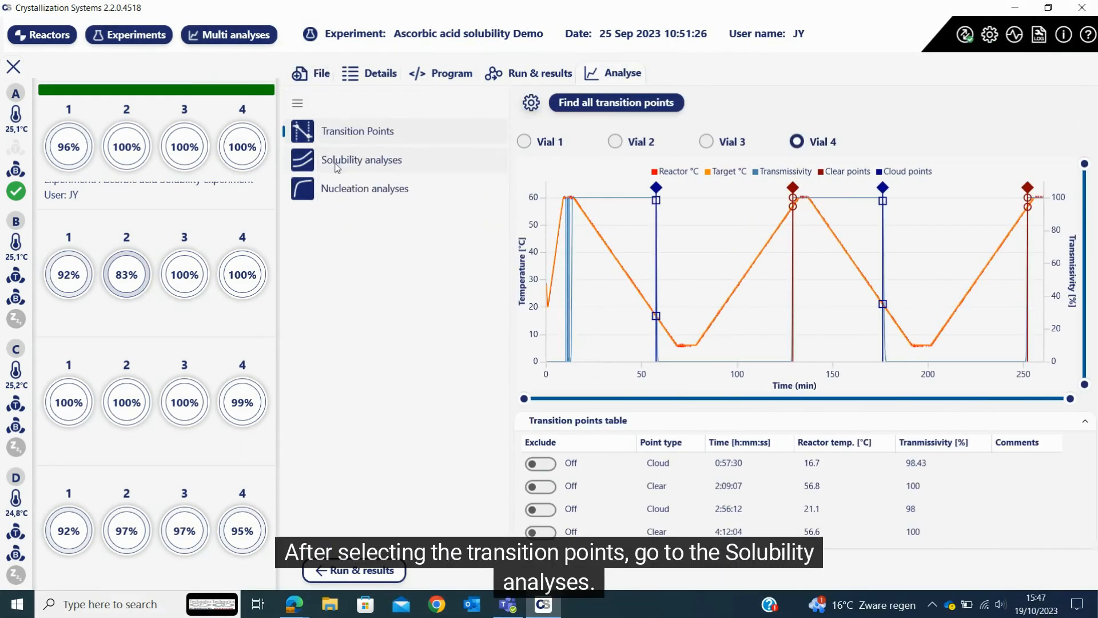
Show the Water Cloud and Clear solubility curves enlarged, then restore the full concentration range
{"action": "left_click", "coordinate": [362, 160]}
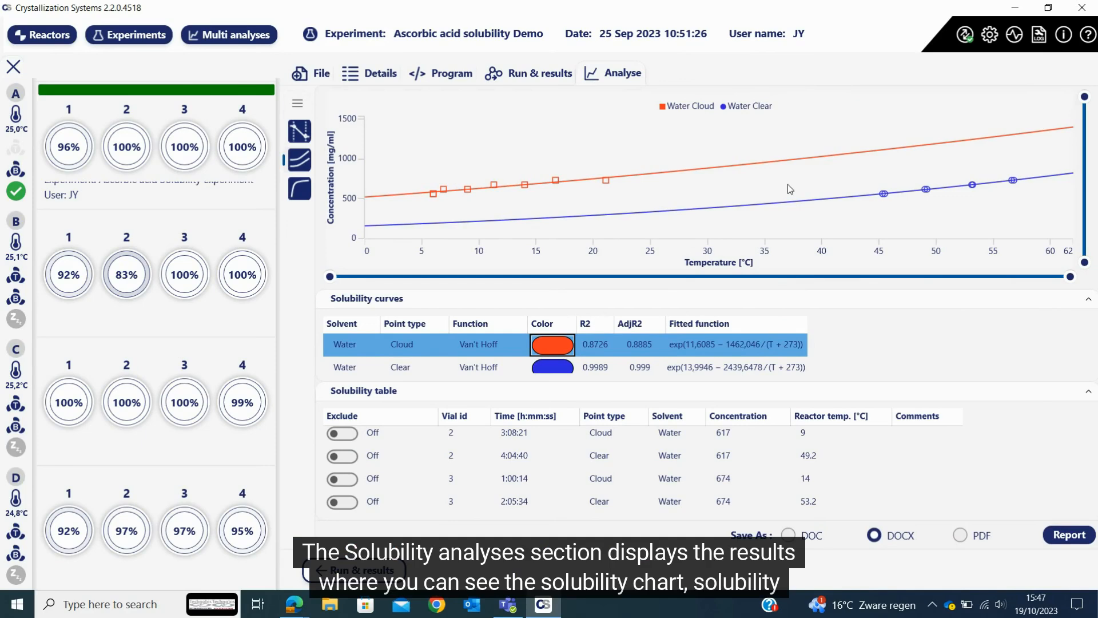
{"action": "mouse_move", "coordinate": [494, 311]}
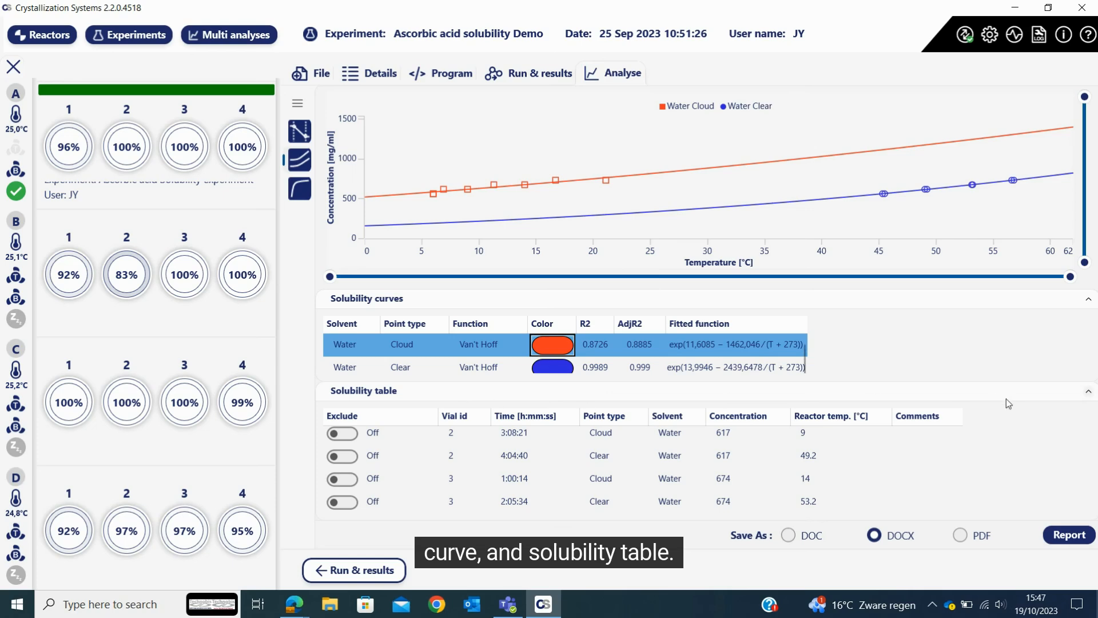
{"action": "left_click", "coordinate": [1088, 391]}
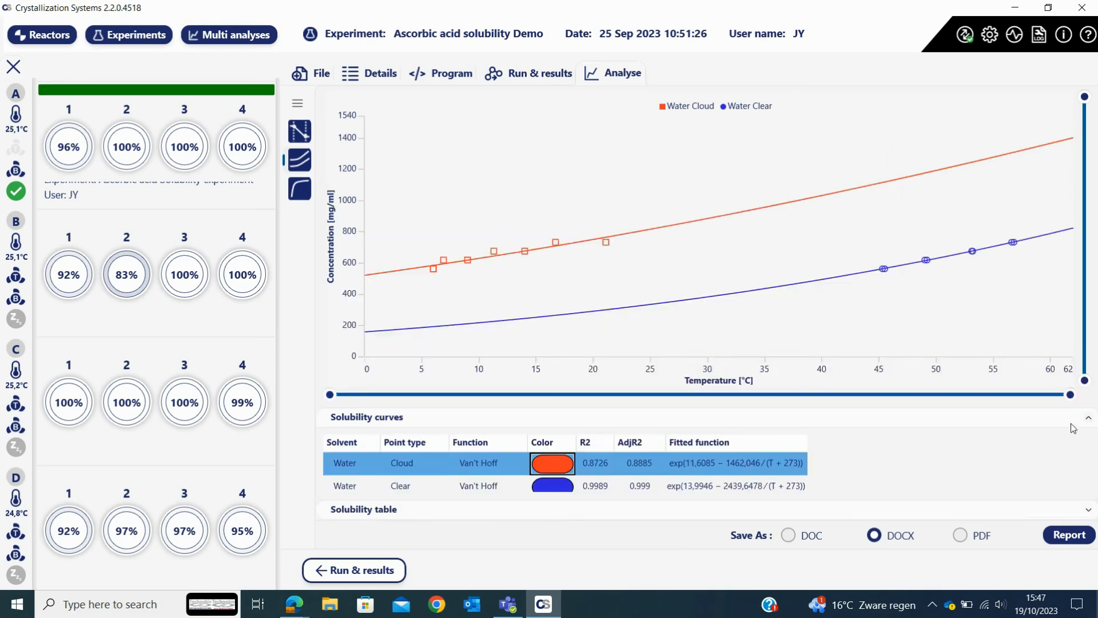
{"action": "left_click", "coordinate": [1088, 418]}
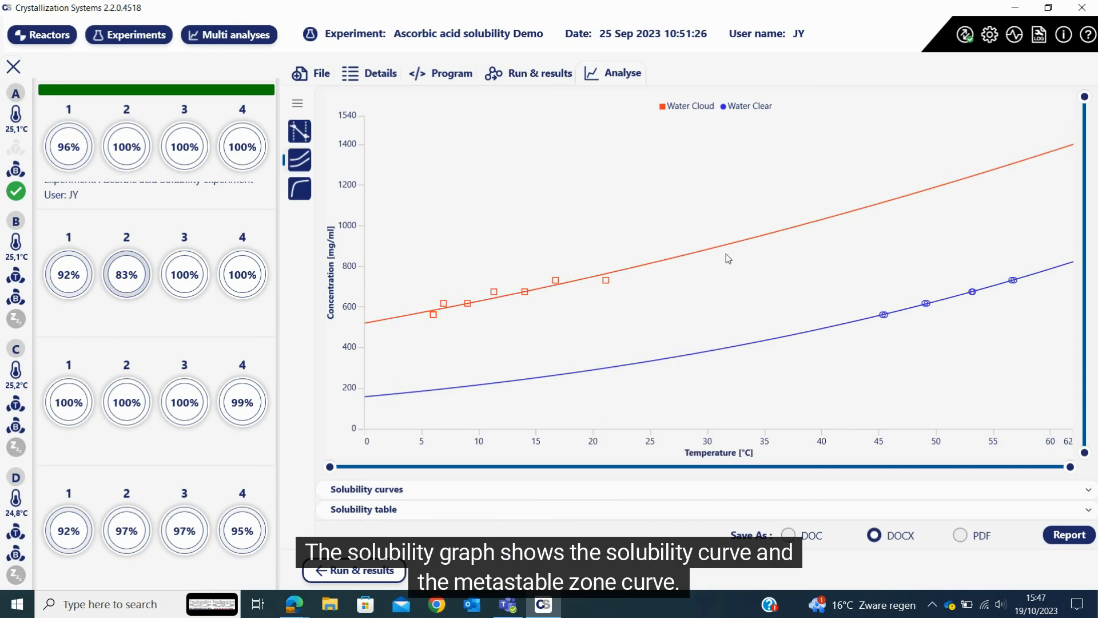
{"action": "mouse_move", "coordinate": [667, 159]}
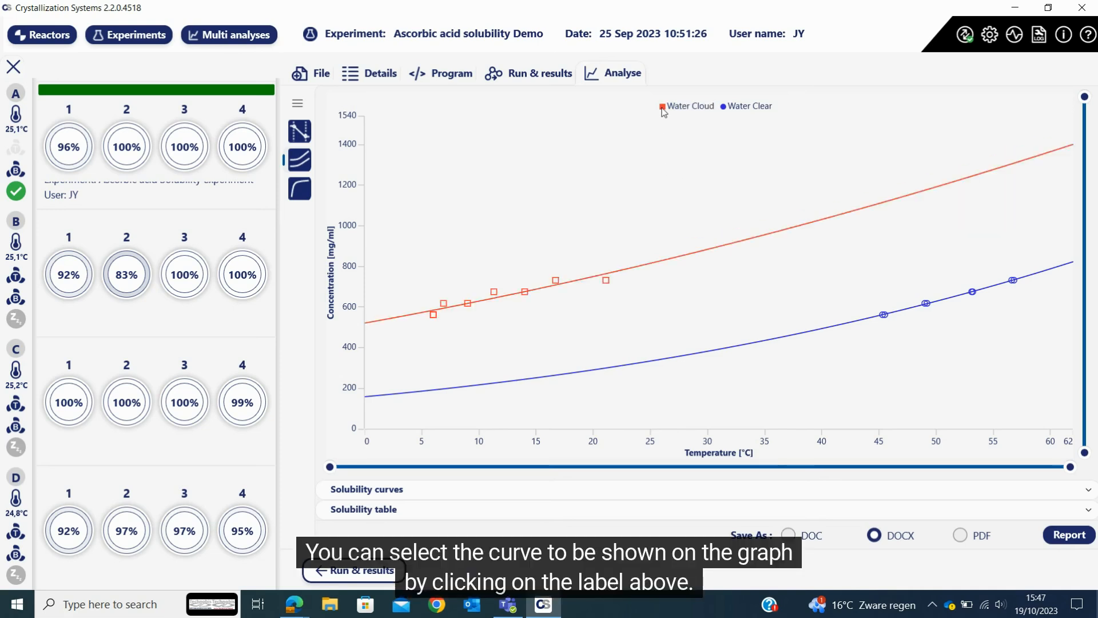
{"action": "mouse_move", "coordinate": [1062, 118]}
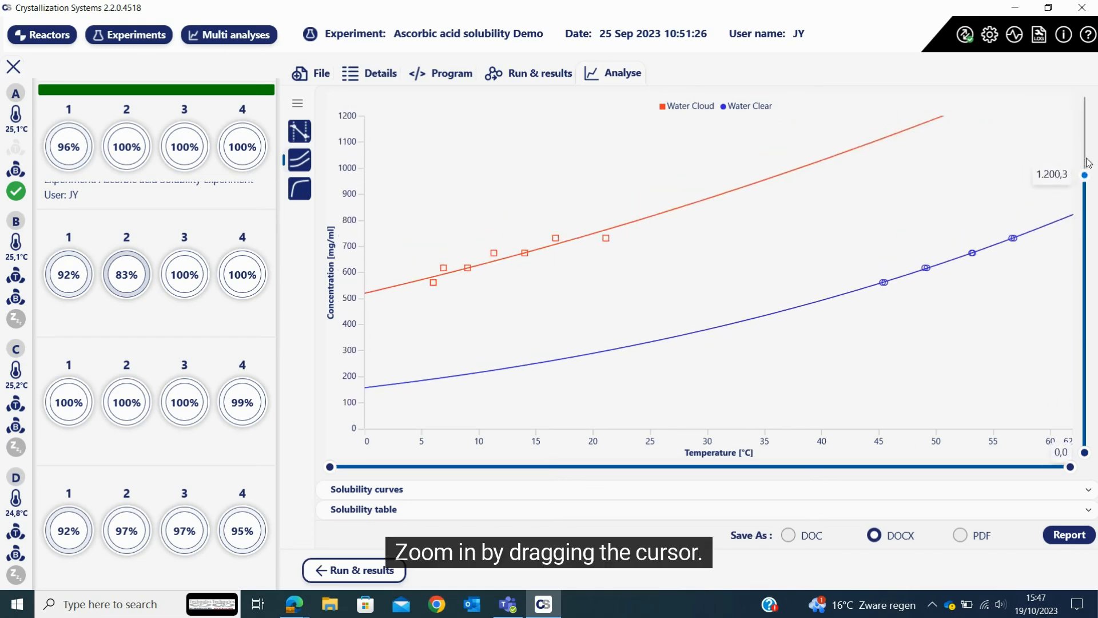
{"action": "right_click", "coordinate": [798, 183]}
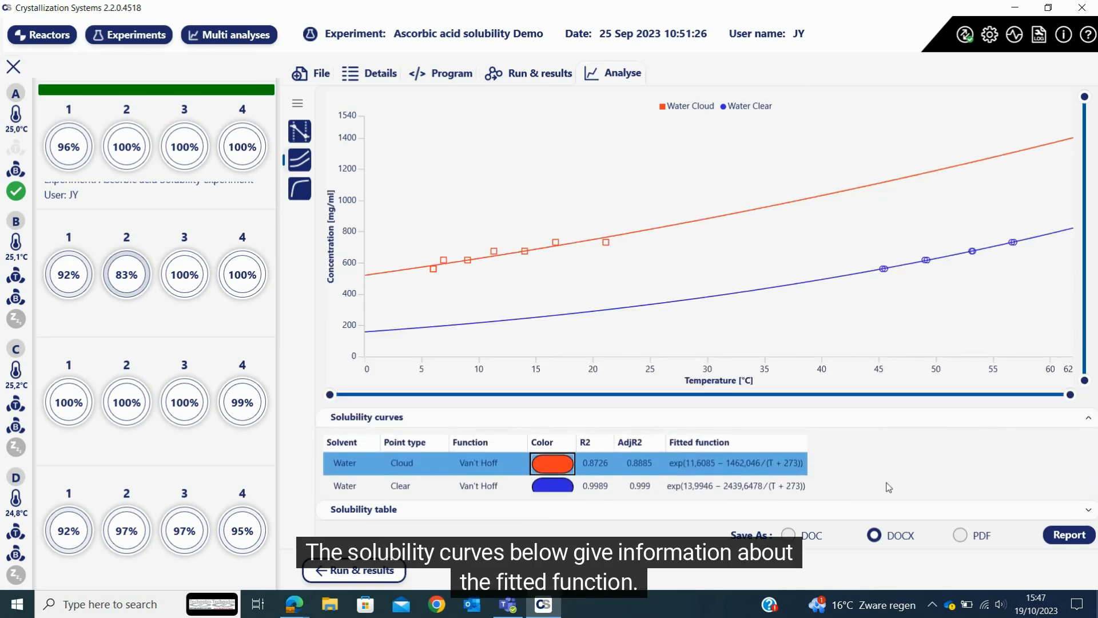
Keep the Van't Hoff fit and colour for the Cloud curve and select the vial 2 cloud point at 3:08:21
{"action": "left_click", "coordinate": [479, 464]}
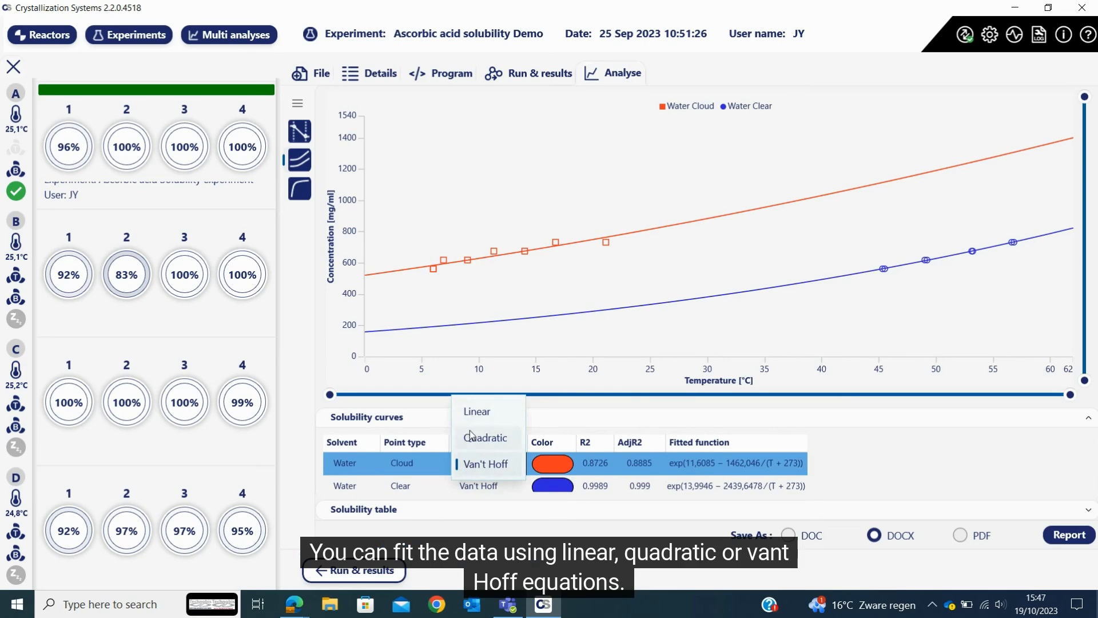
{"action": "mouse_move", "coordinate": [539, 469]}
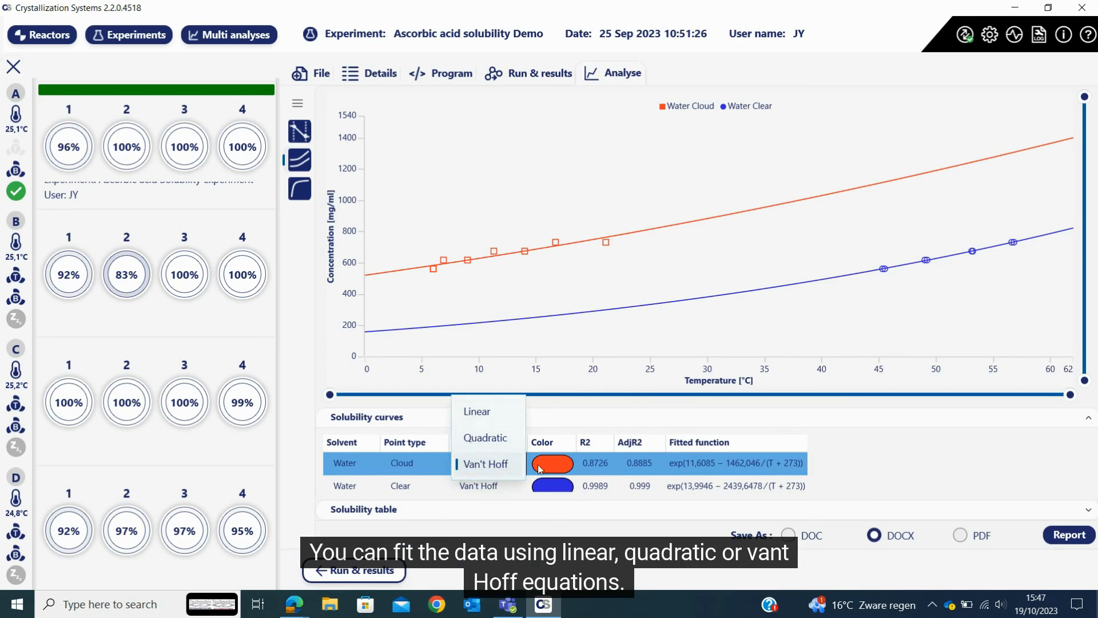
{"action": "left_click", "coordinate": [486, 463]}
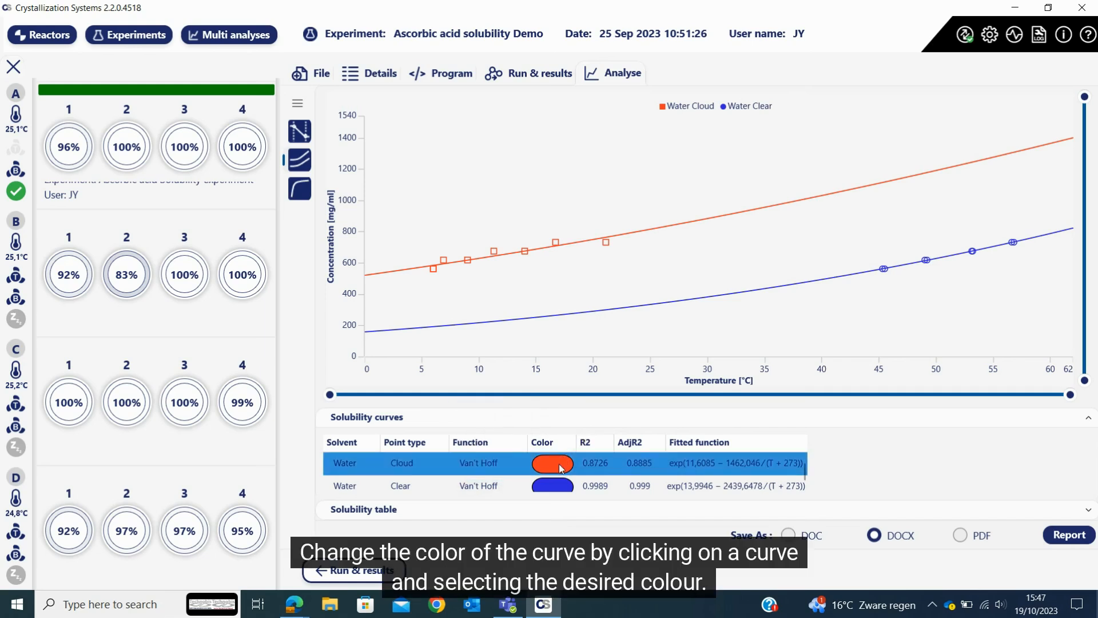
{"action": "left_click", "coordinate": [551, 464]}
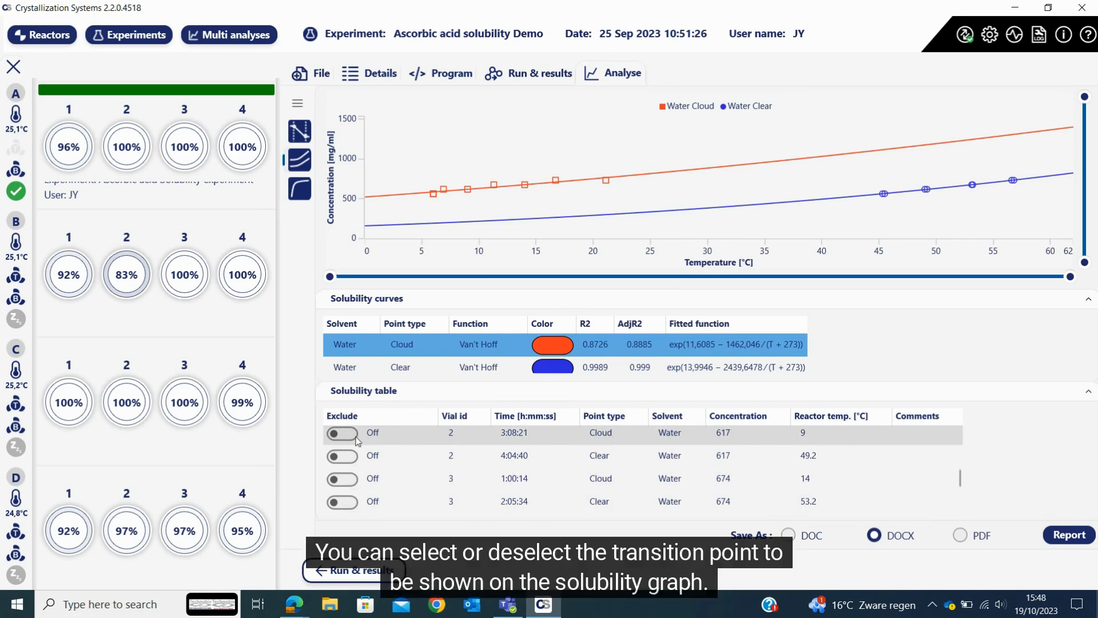
{"action": "left_click", "coordinate": [372, 432]}
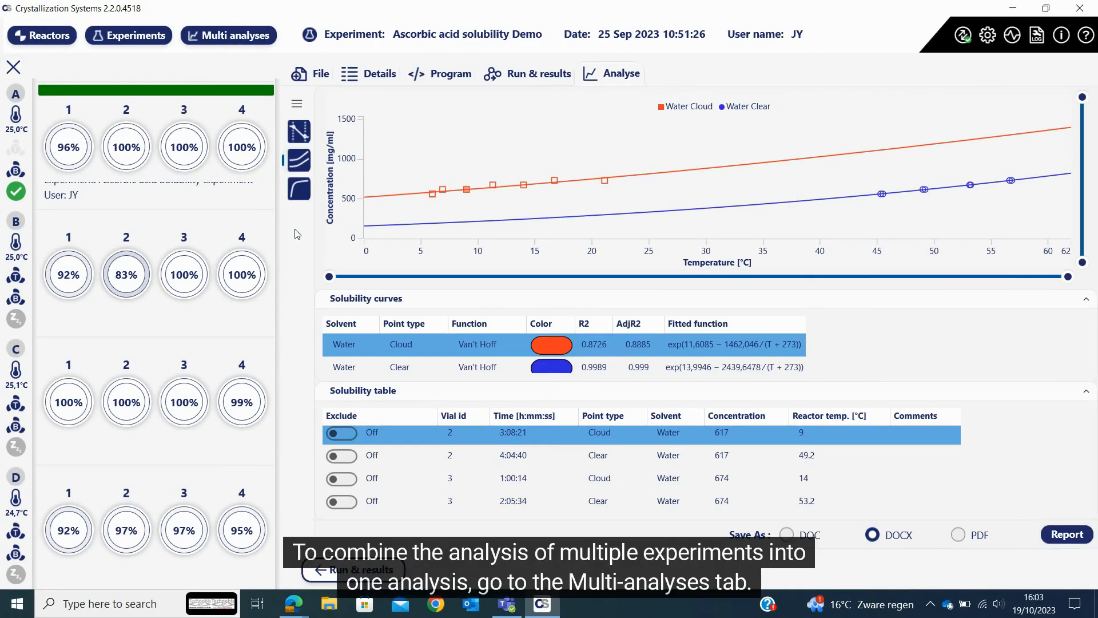
{"action": "mouse_move", "coordinate": [228, 35]}
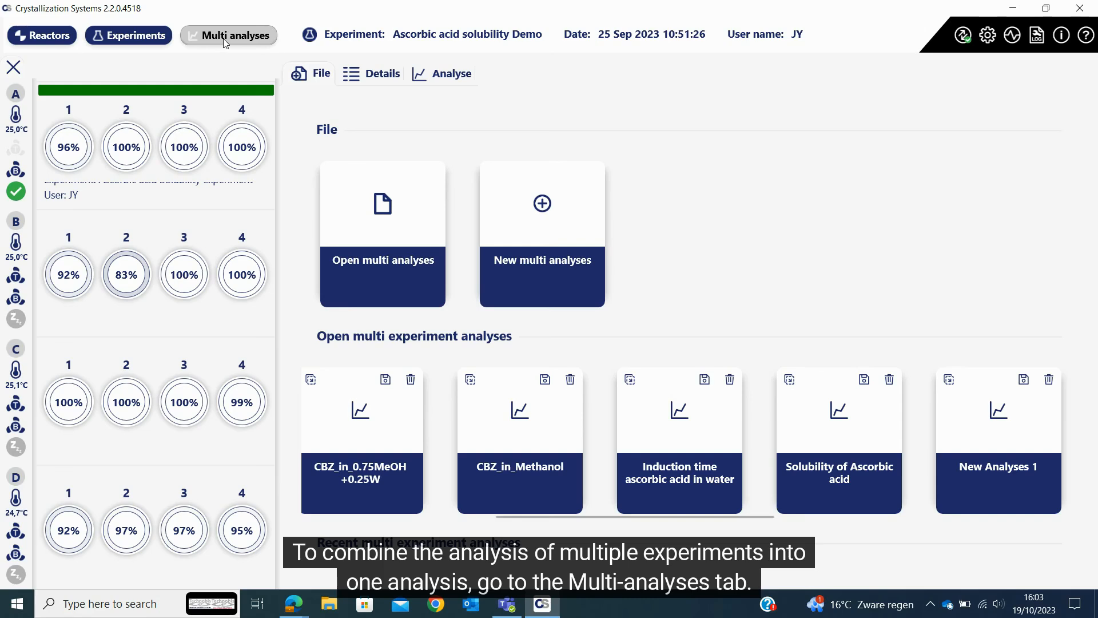
View the combined ascorbic acid solubility curves of the two-experiment multi-analysis, then return to the experiments list
{"action": "left_click", "coordinate": [227, 35]}
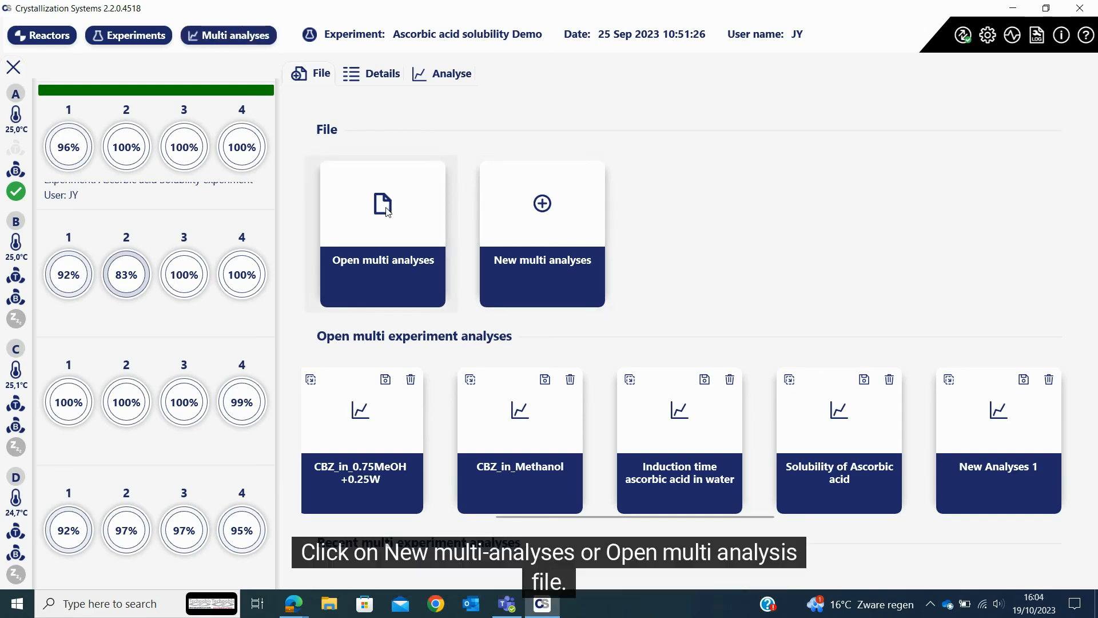
{"action": "left_click", "coordinate": [383, 204]}
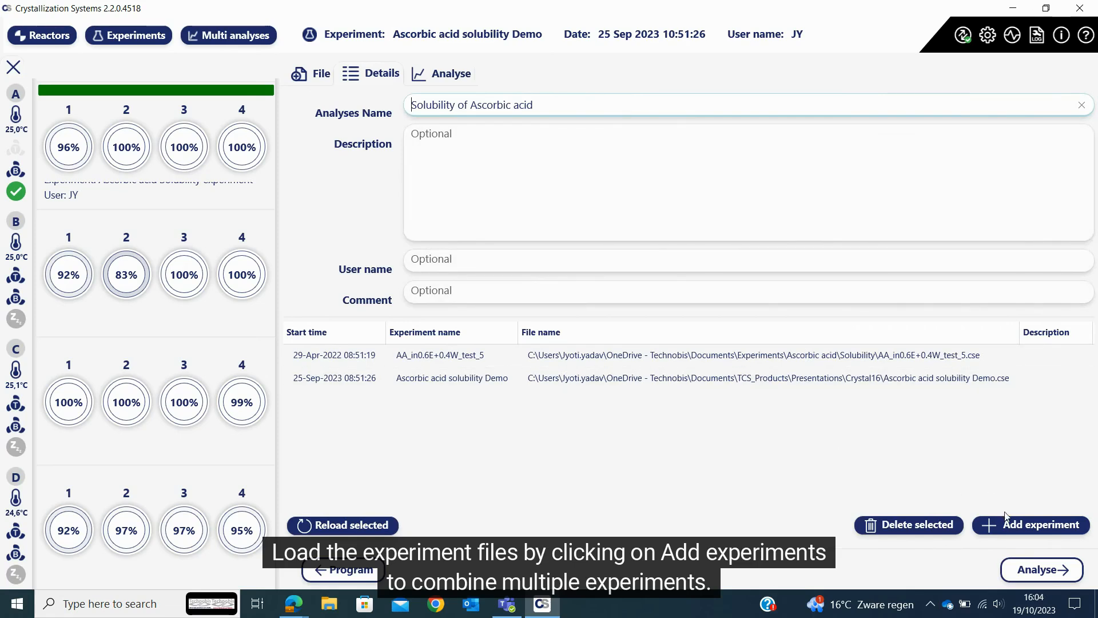
{"action": "mouse_move", "coordinate": [815, 442]}
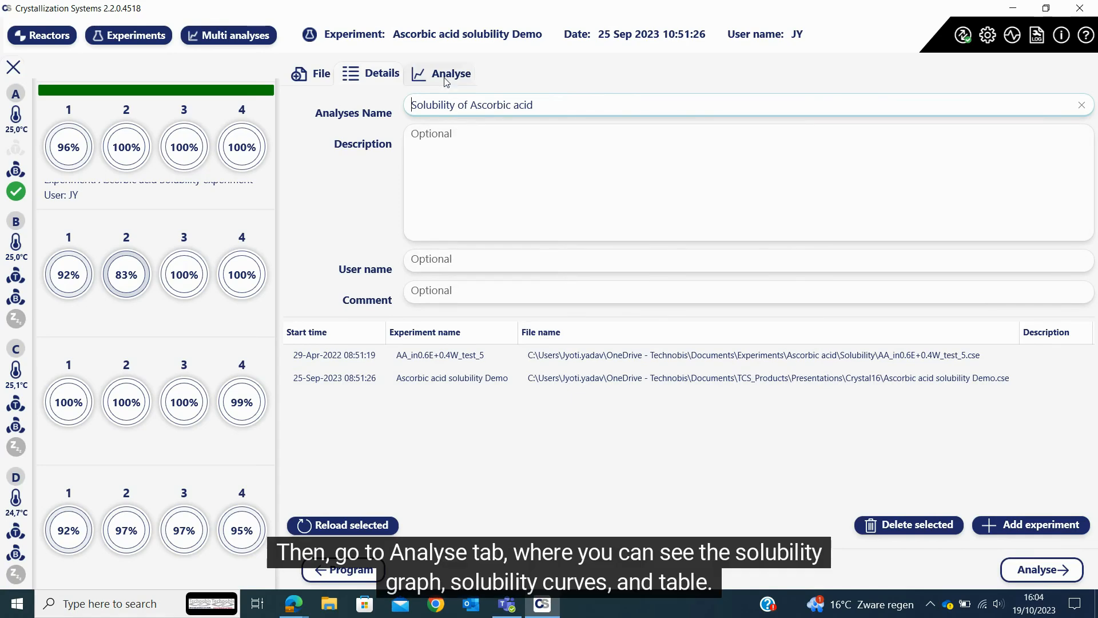
{"action": "left_click", "coordinate": [451, 73]}
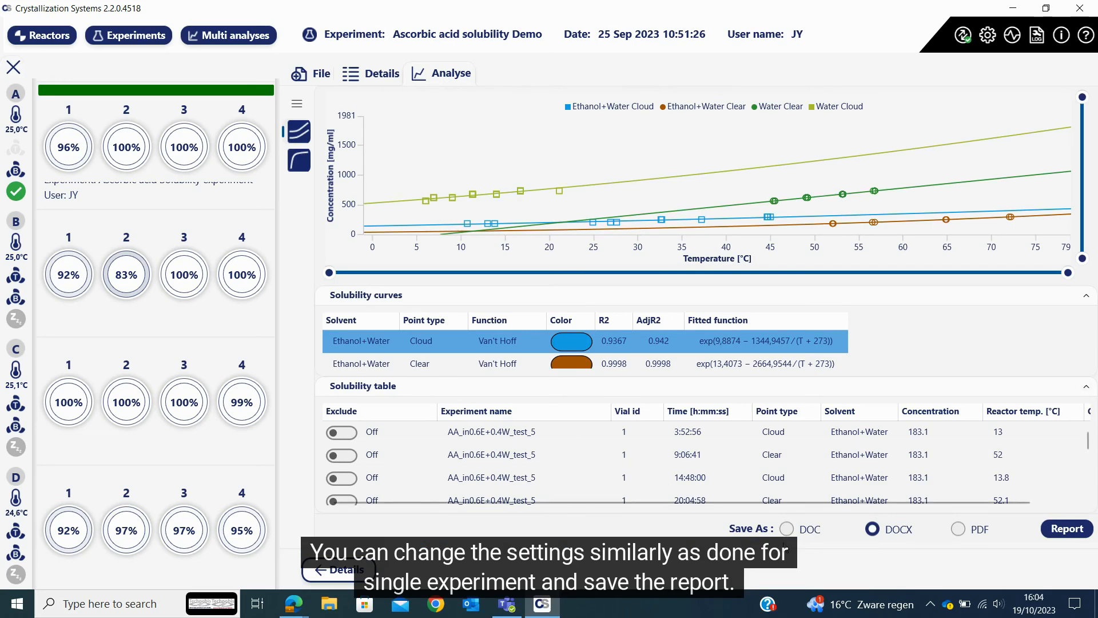
{"action": "left_click", "coordinate": [321, 73]}
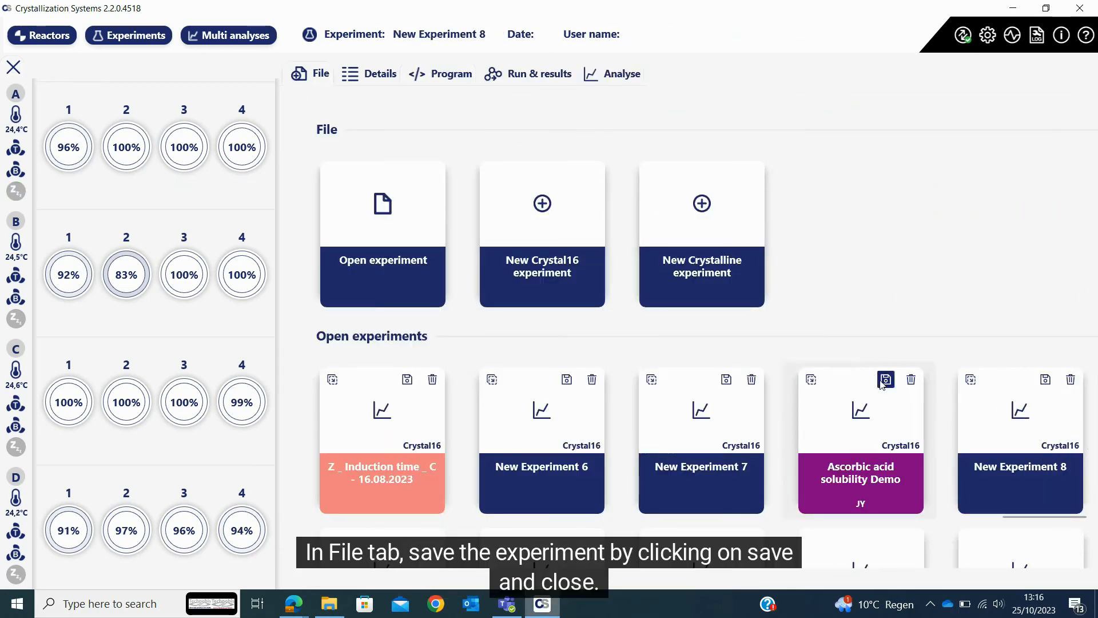
{"action": "mouse_move", "coordinate": [886, 380]}
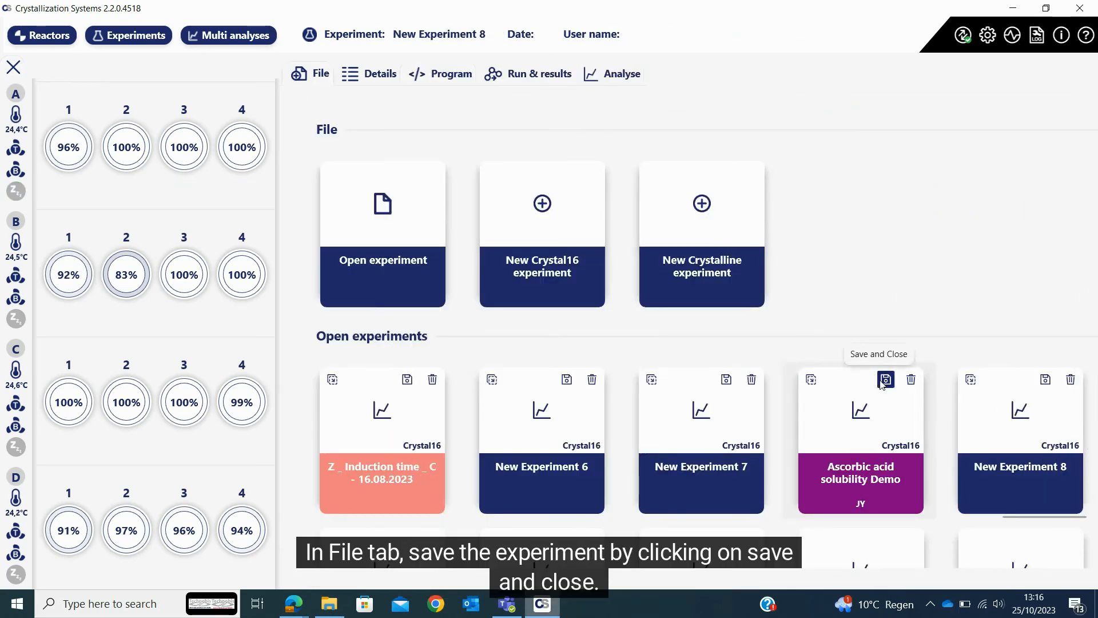